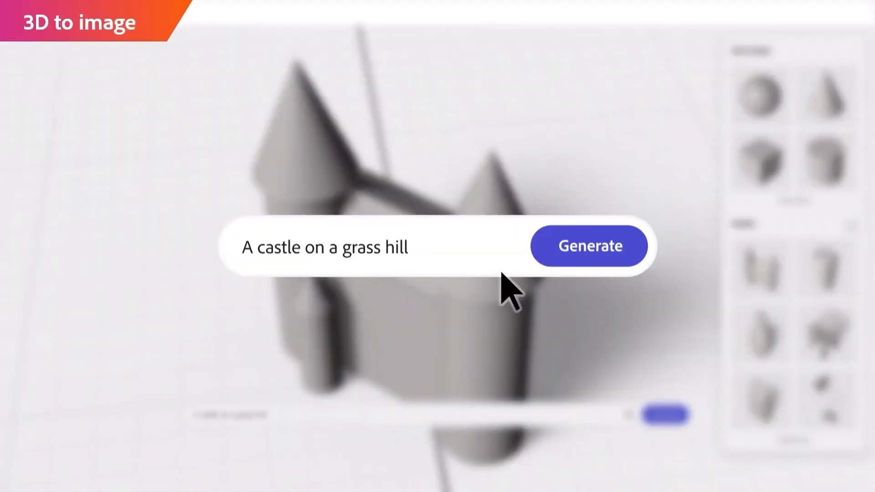
- Scroll down the Meet Adobe Firefly overview past the imaging demo
click(588, 246)
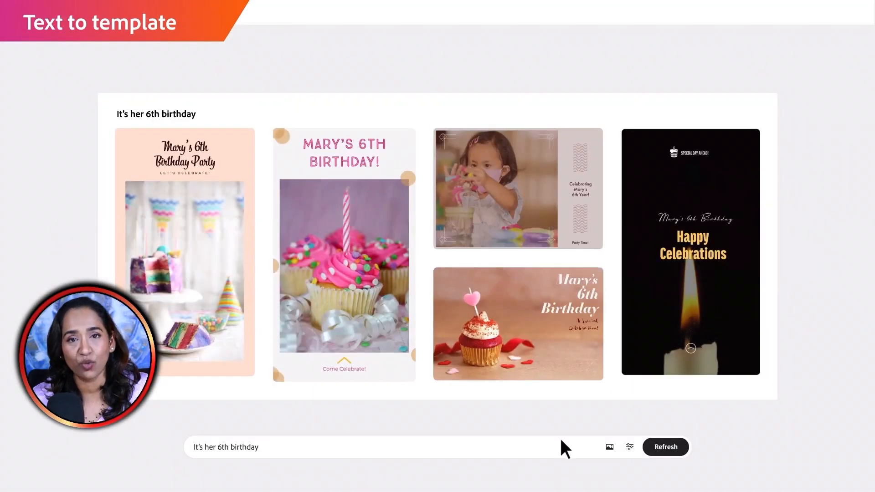
click(665, 447)
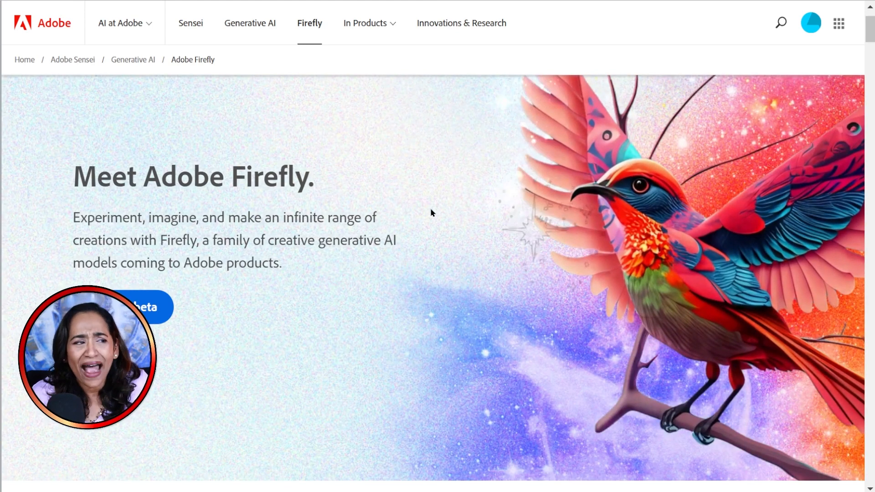
scroll(down, 3)
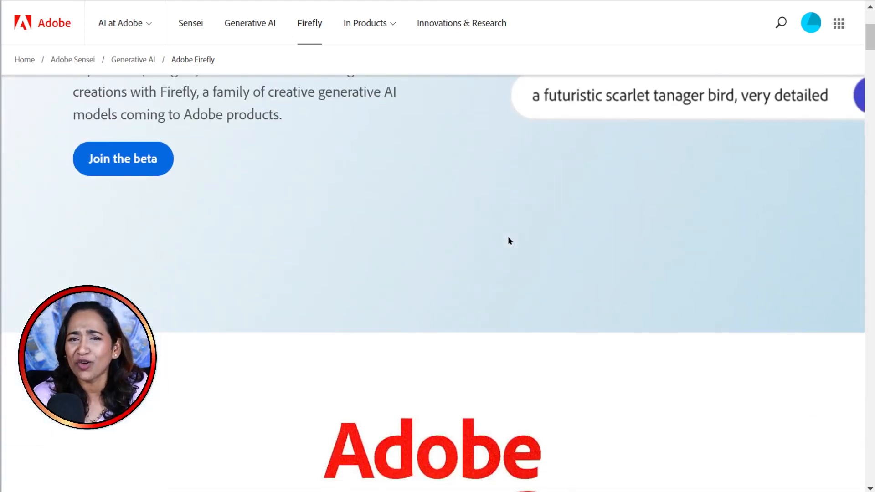
scroll(down, 3)
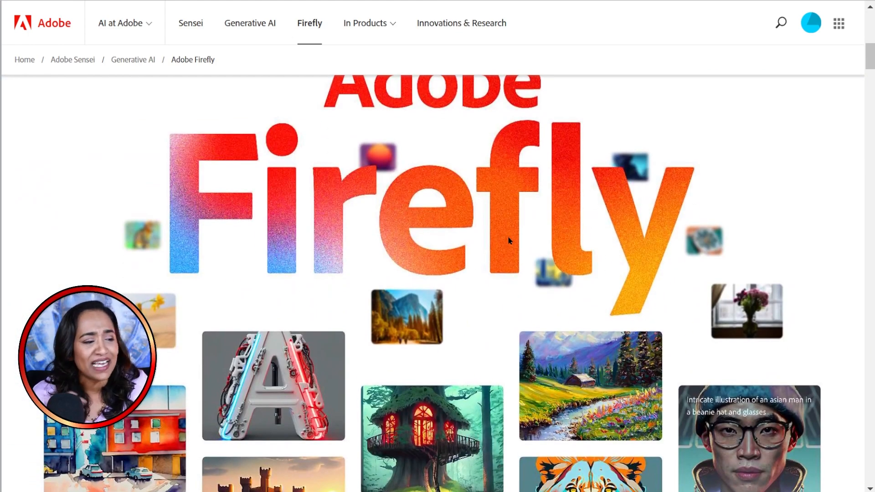
scroll(down, 3)
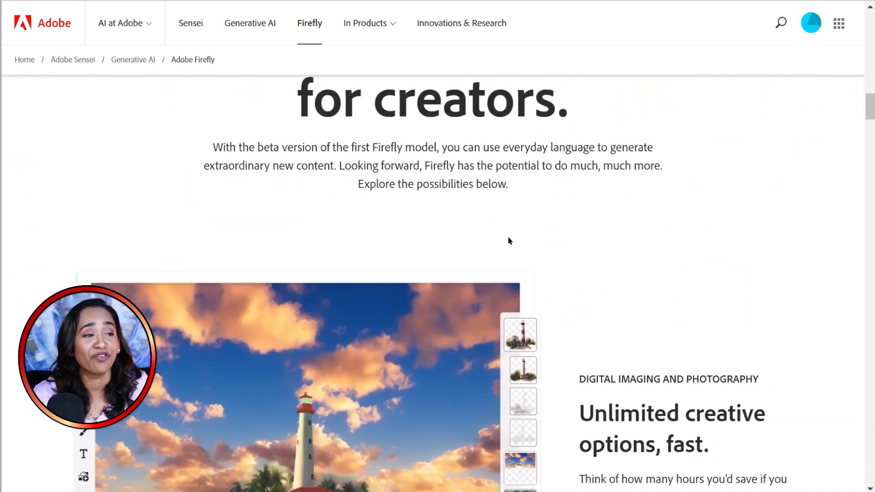
scroll(down, 3)
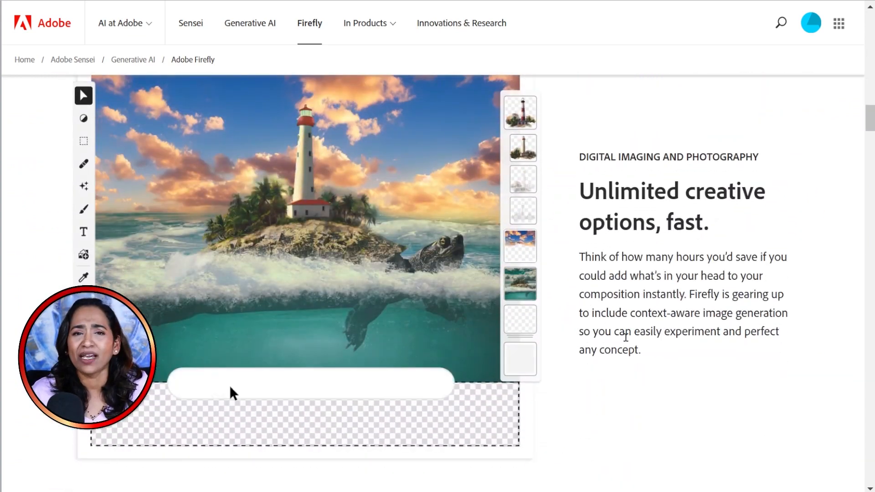
- Explore the creative-options and building-blocks demos showing generated variations and a vector letter B
click(415, 383)
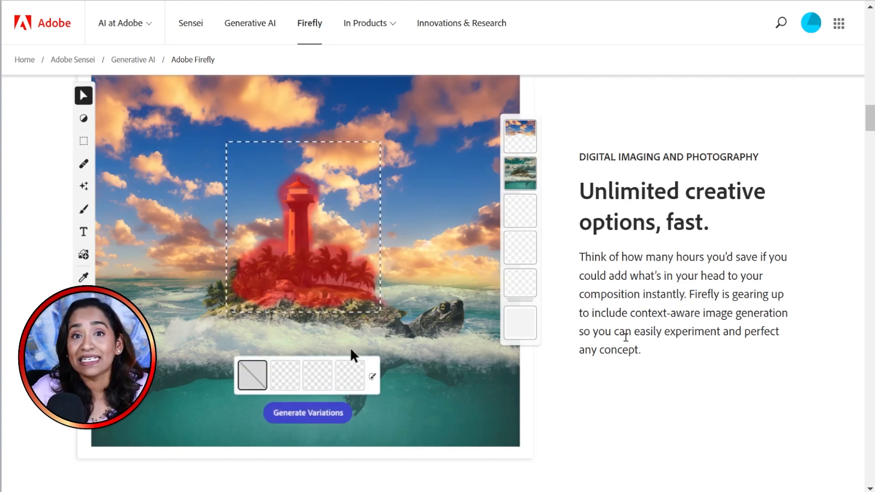
click(307, 413)
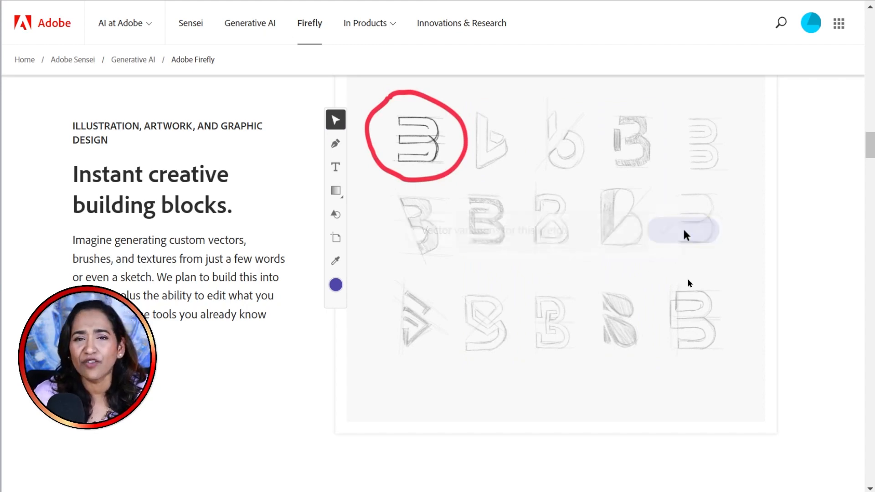
click(683, 230)
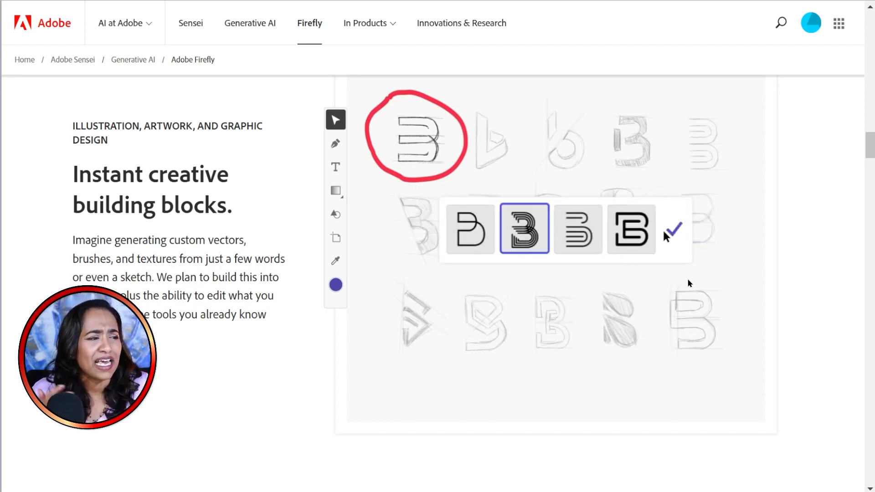
click(673, 229)
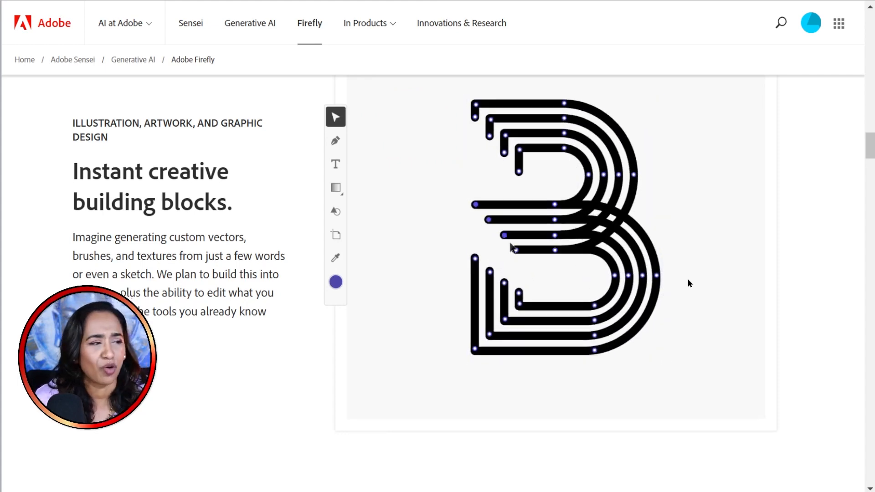
- Run the video demo with the prompt 'change scene to wint…'
scroll(down, 3)
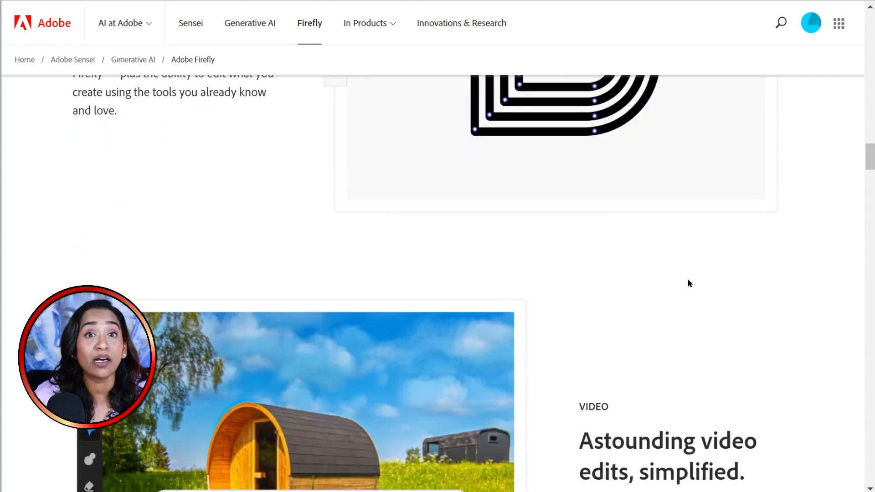
scroll(down, 3)
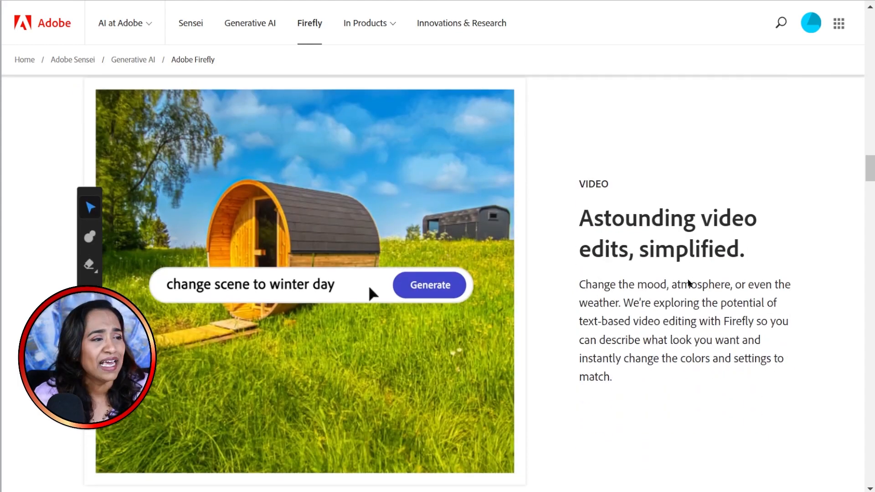
click(429, 285)
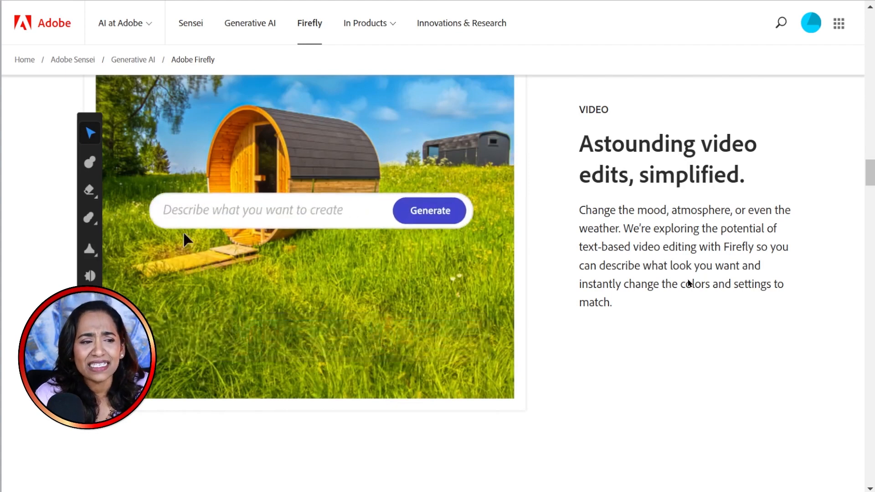
text(change scene to winter day)
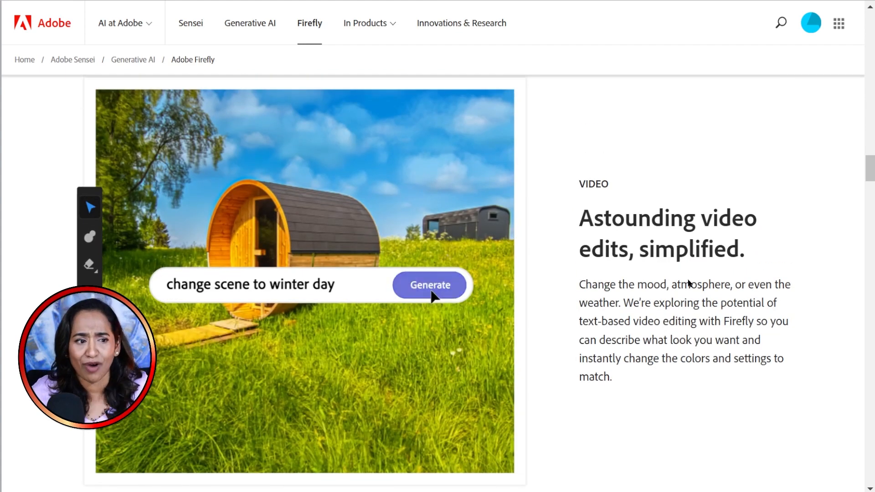
click(429, 285)
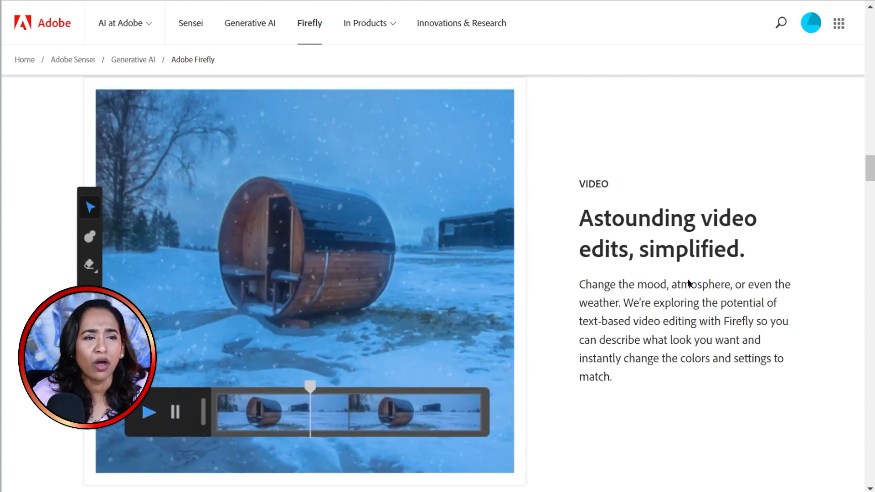
- Scroll past the content and 3D demos and join the Firefly beta
scroll(down, 3)
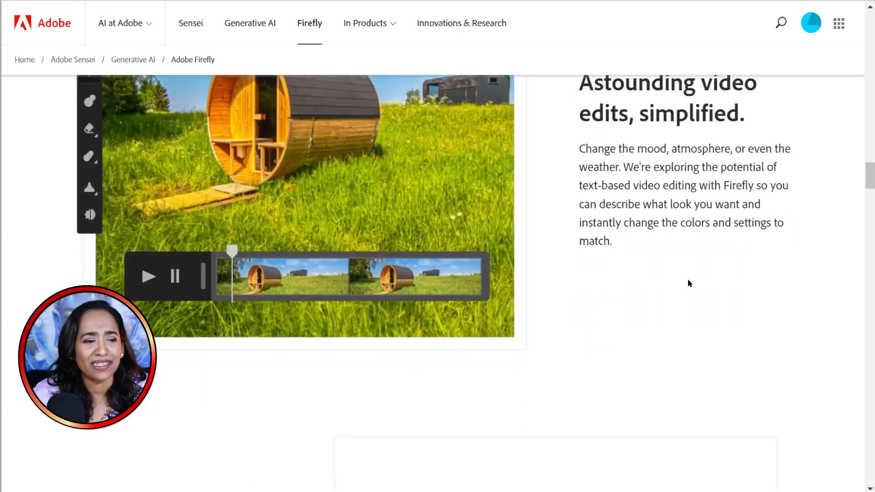
scroll(down, 3)
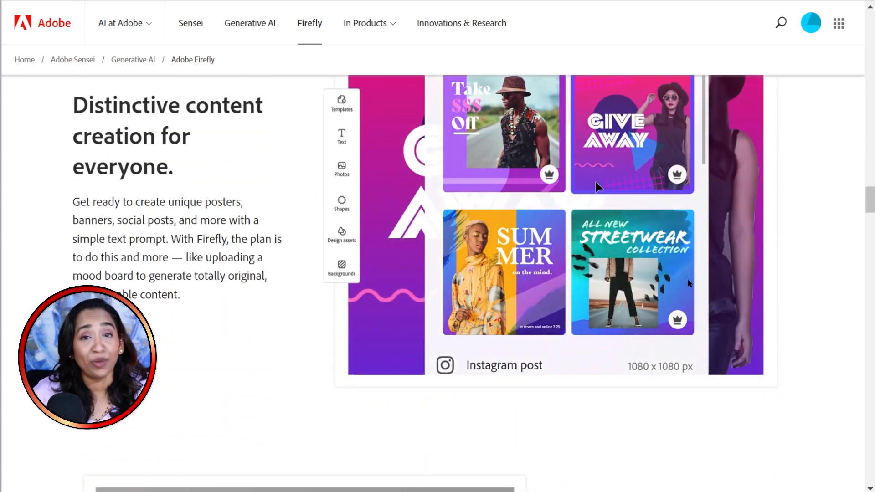
scroll(down, 3)
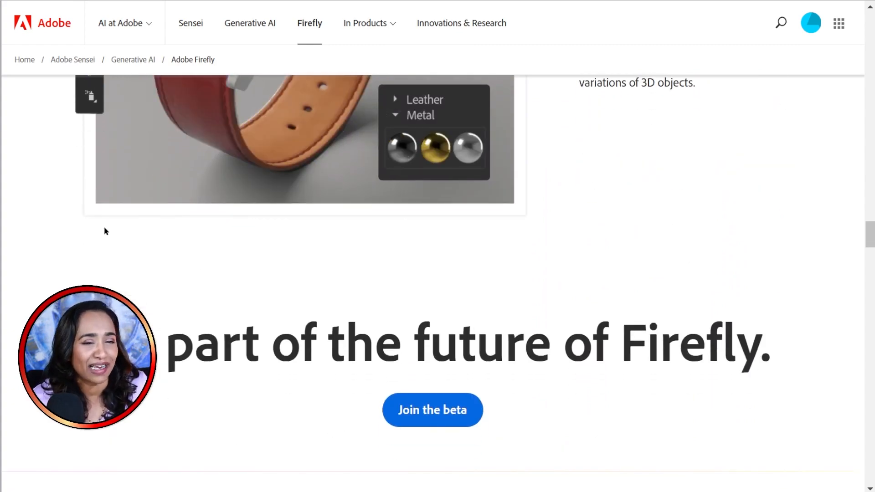
click(433, 410)
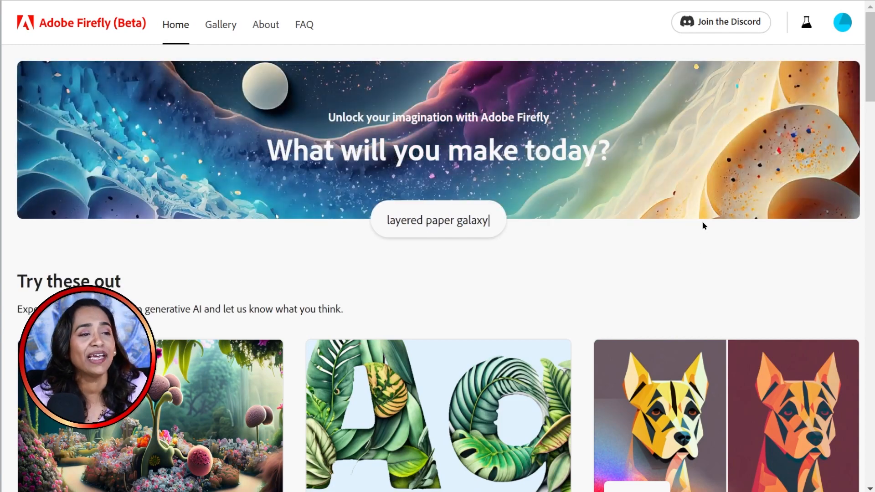
- Try the home prompt demo ('concept art desert', 'iridesc…') and scroll to the Try these out cards
click(438, 219)
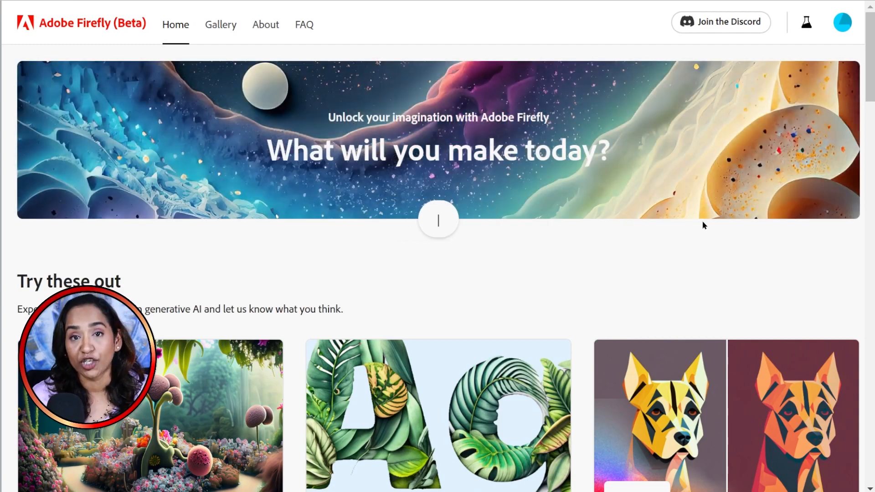
text(concept art desert)
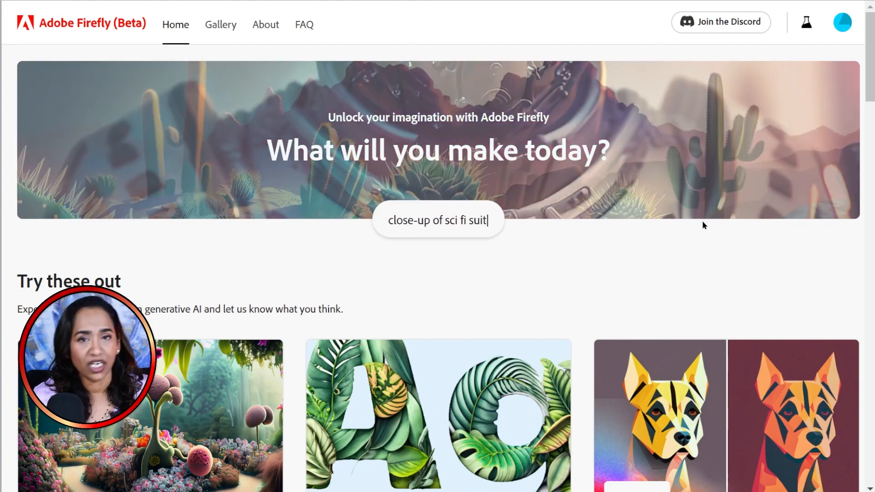
key(Backspace)
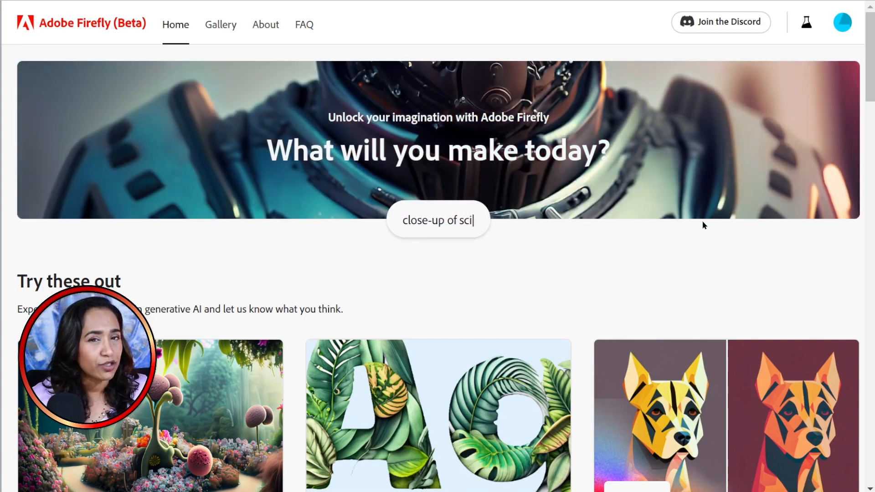
text(iridesc)
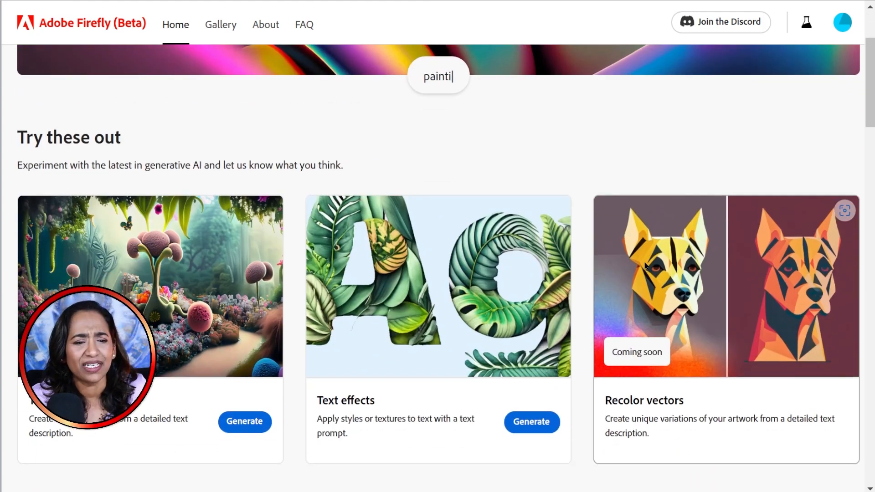
scroll(down, 3)
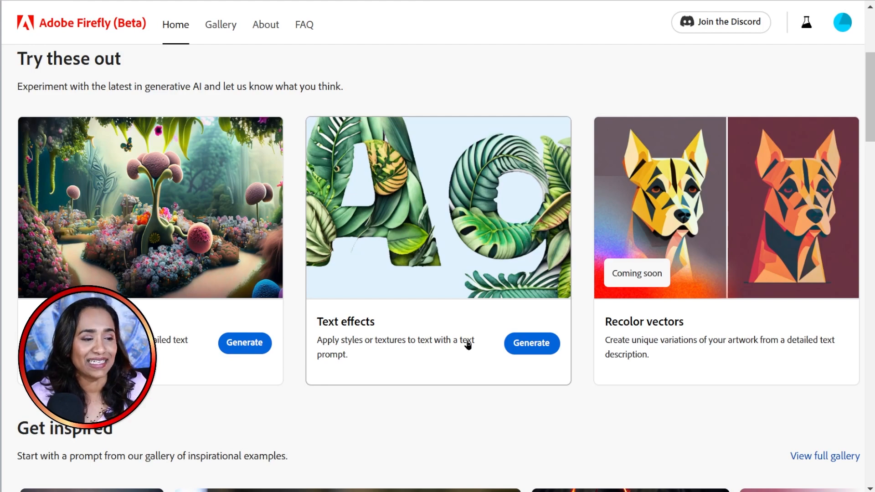
mouse_move(720, 360)
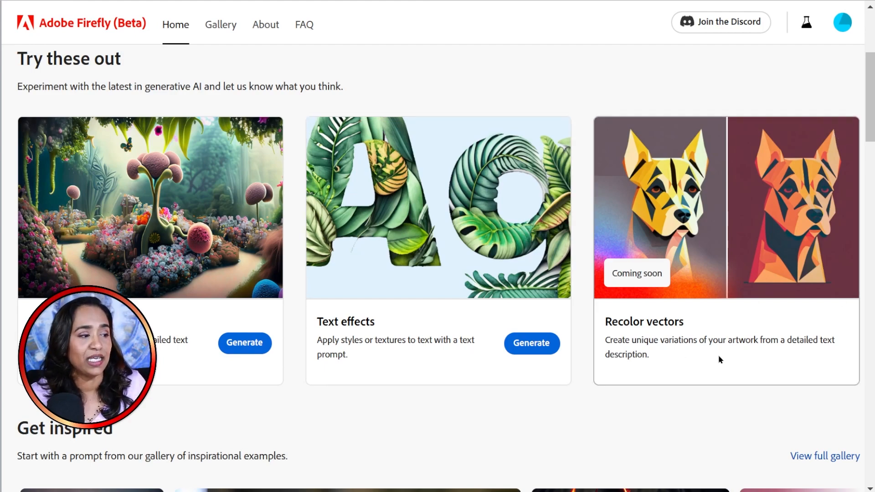
- Scroll to Get inspired and advance the carousel twice to the fluffy blue ball animal card
scroll(down, 3)
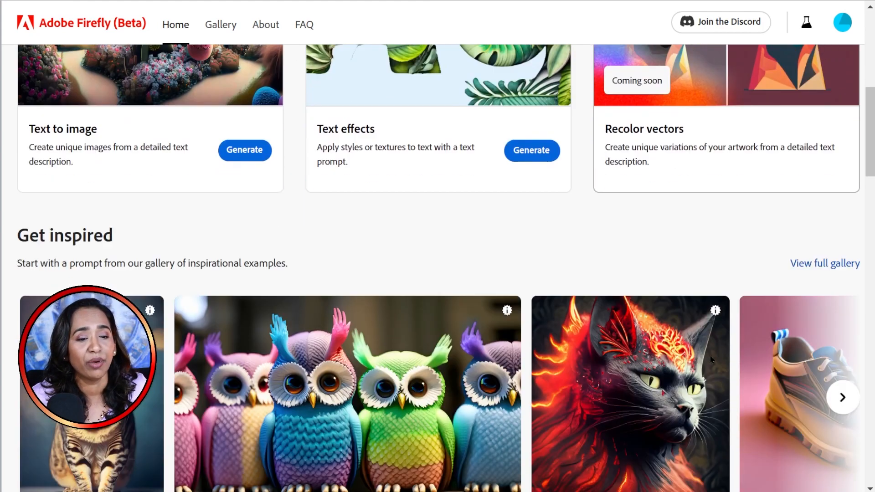
scroll(down, 3)
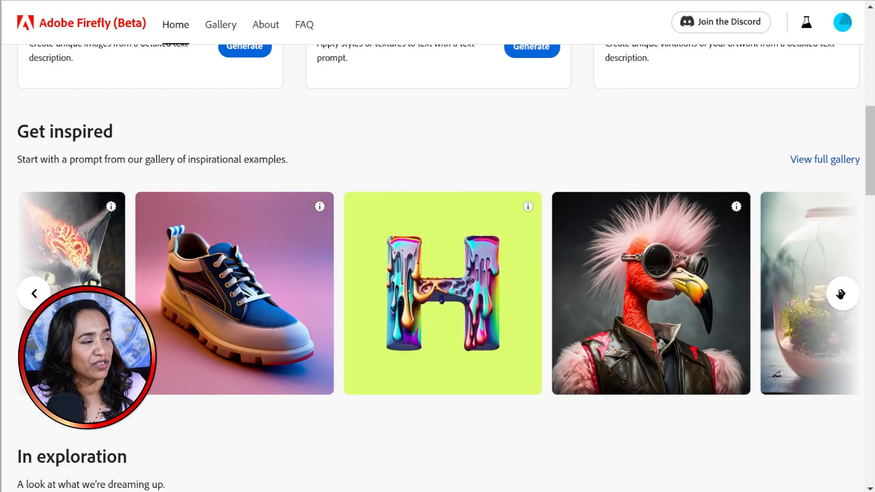
click(842, 293)
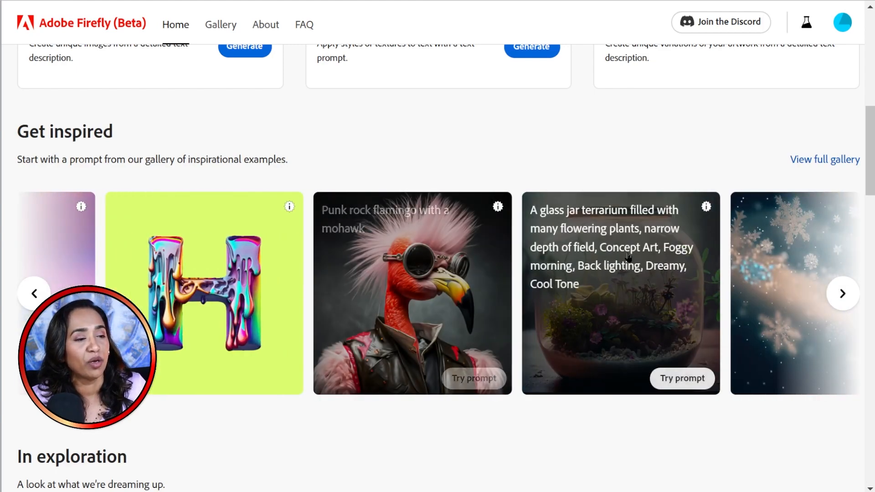
click(842, 293)
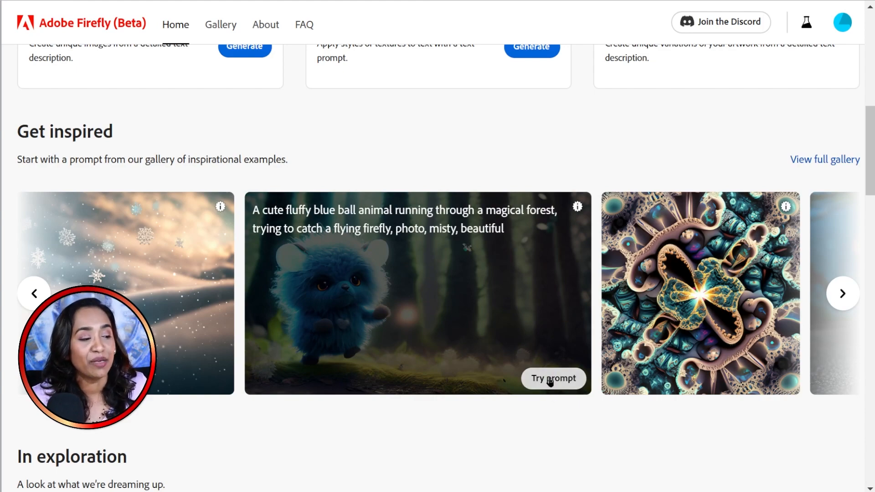
- Try the blue ball animal prompt, add 'dog', and generate, then regenerate as pink dogs
click(553, 378)
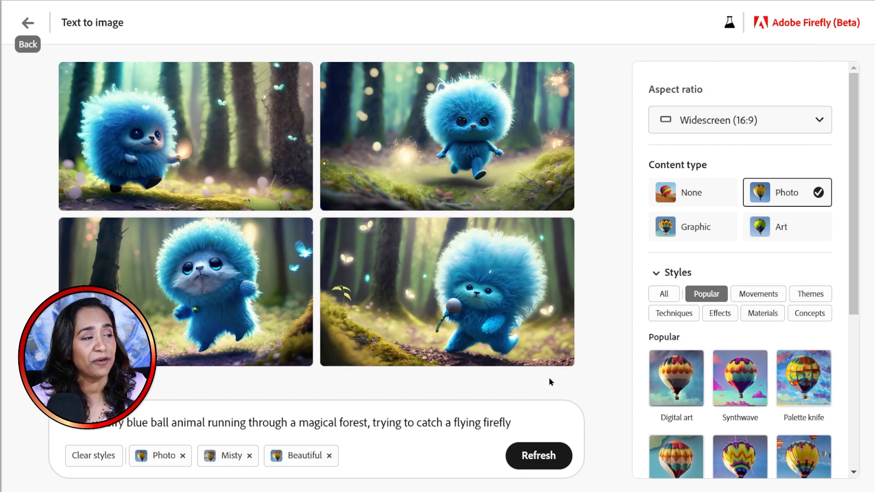
mouse_move(367, 395)
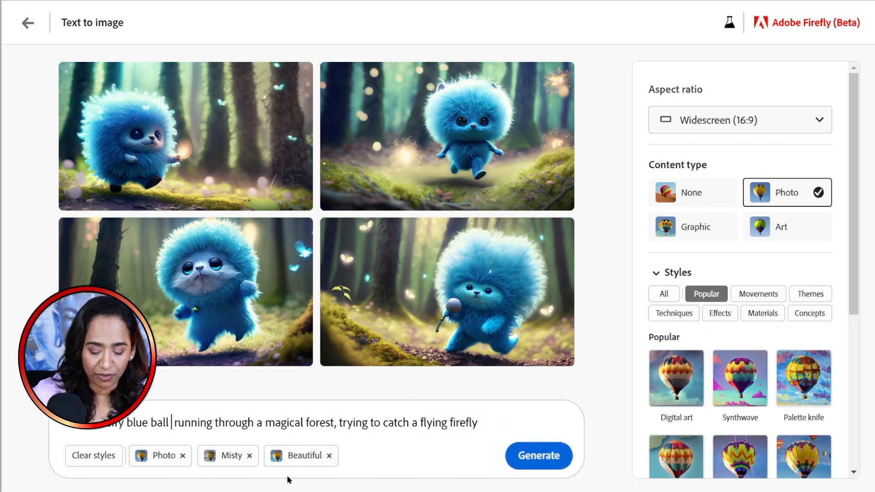
text(dog)
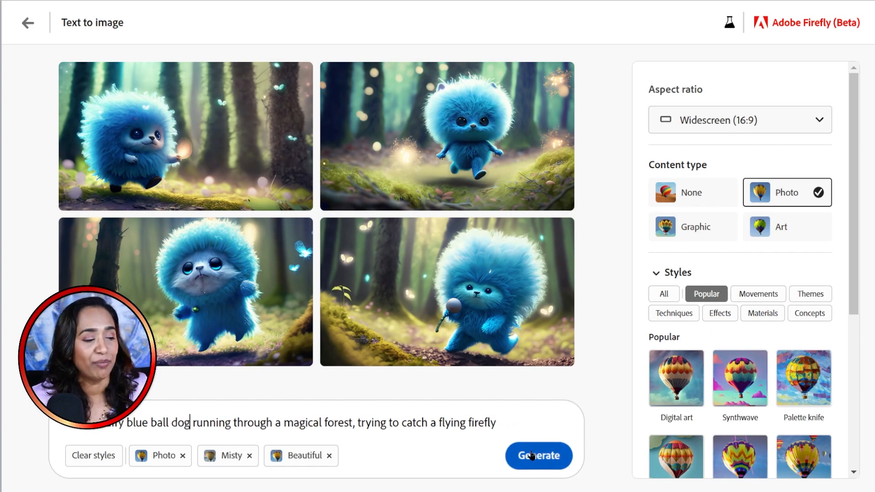
click(537, 455)
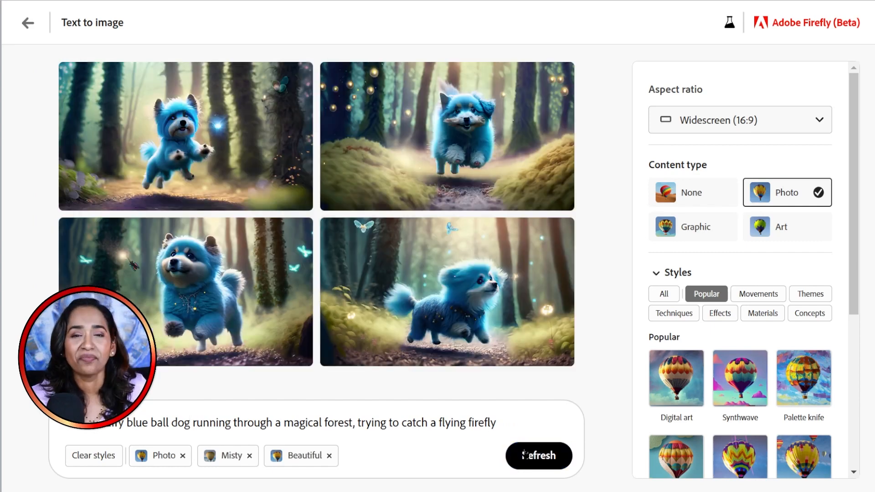
mouse_move(530, 393)
text( pink)
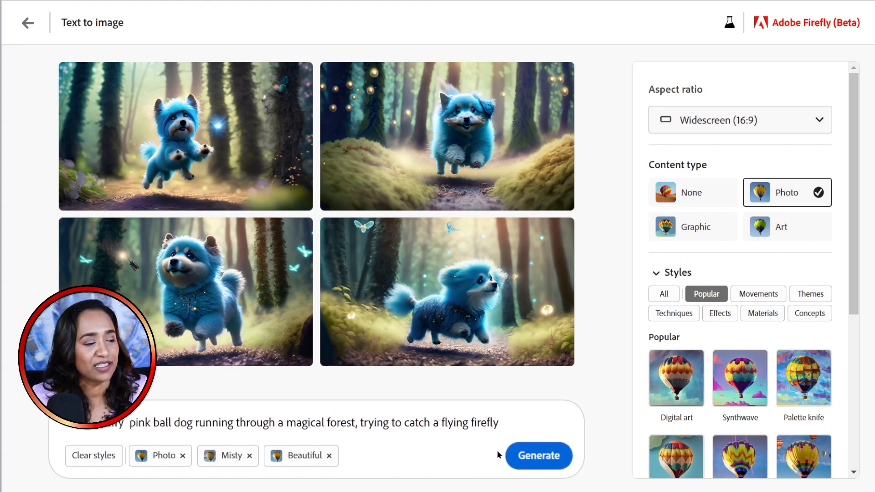
click(537, 455)
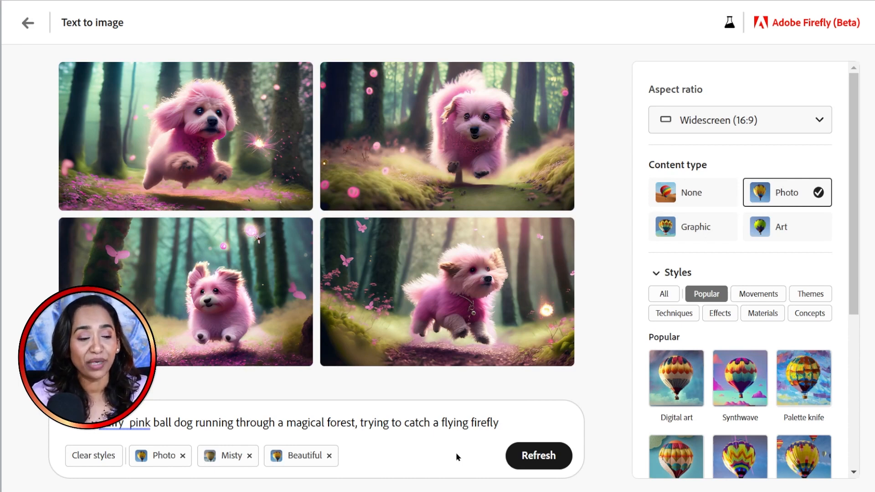
mouse_move(411, 442)
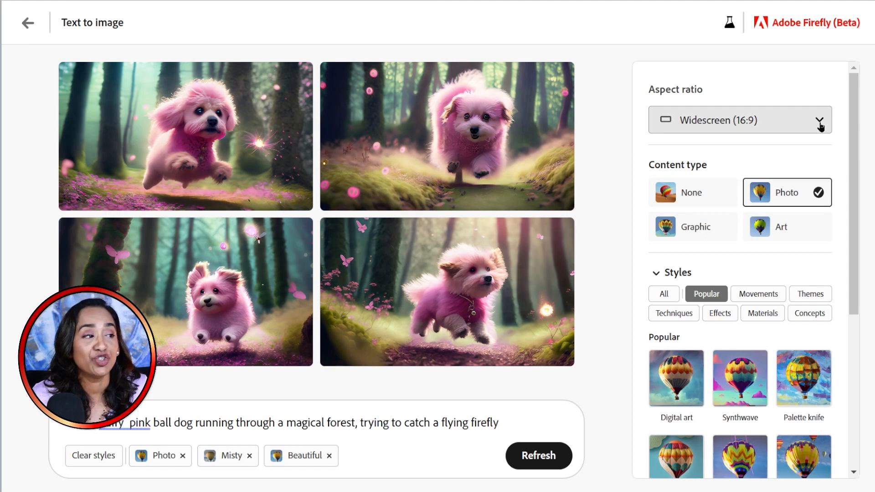
- Change the aspect ratio to Landscape (4:3), then to Square (1:1)
click(739, 120)
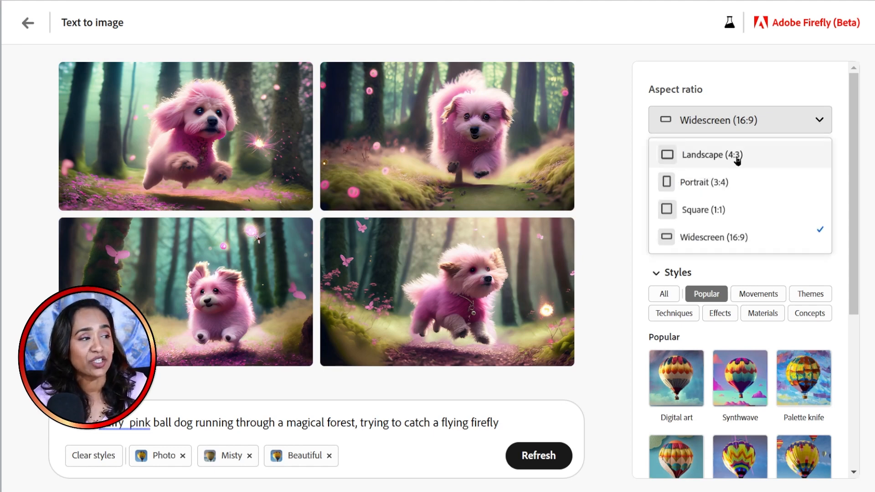
click(711, 155)
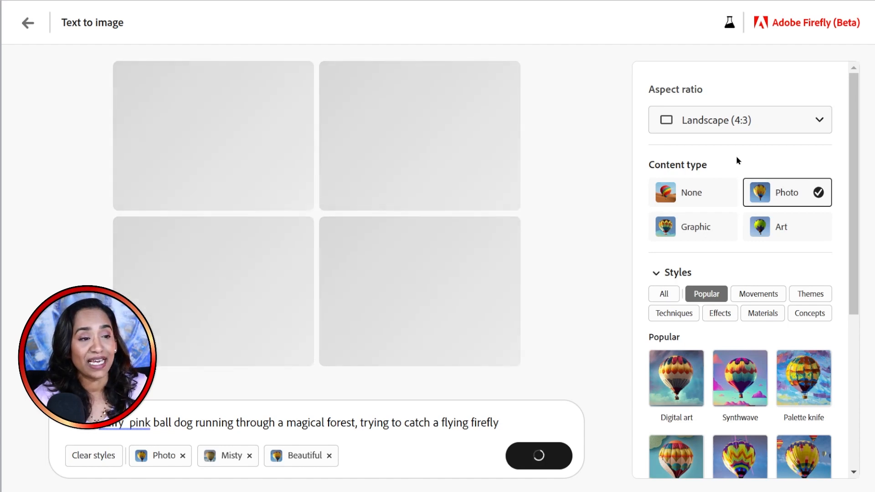
click(738, 120)
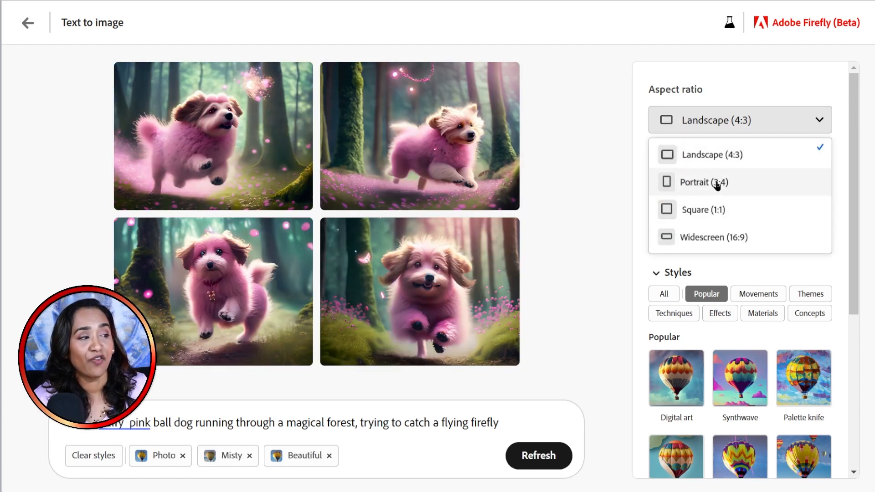
mouse_move(721, 210)
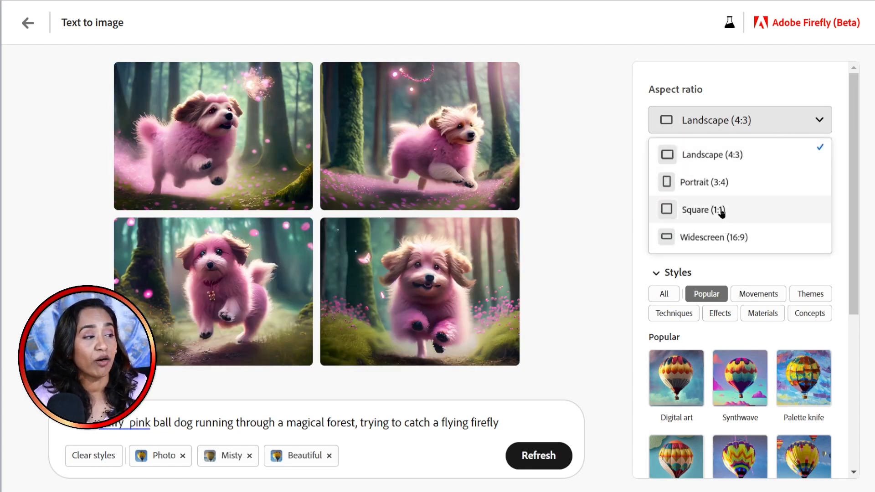
click(704, 209)
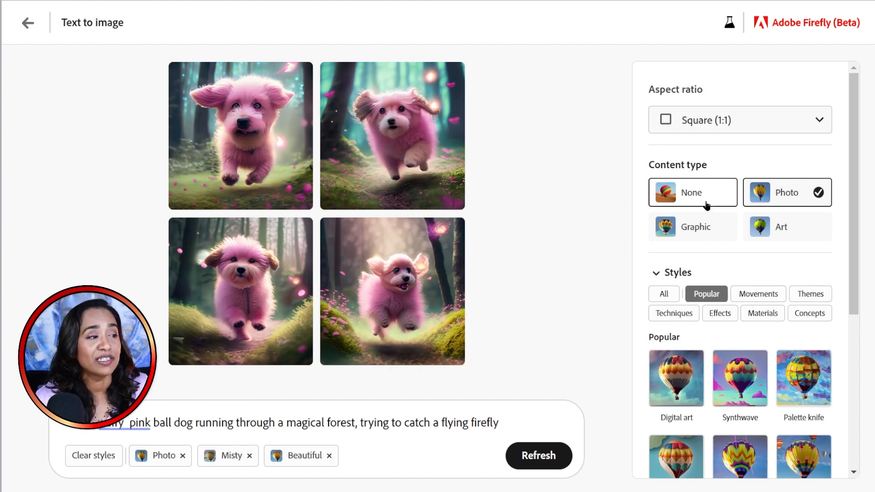
- Set the Content type to Art
click(692, 226)
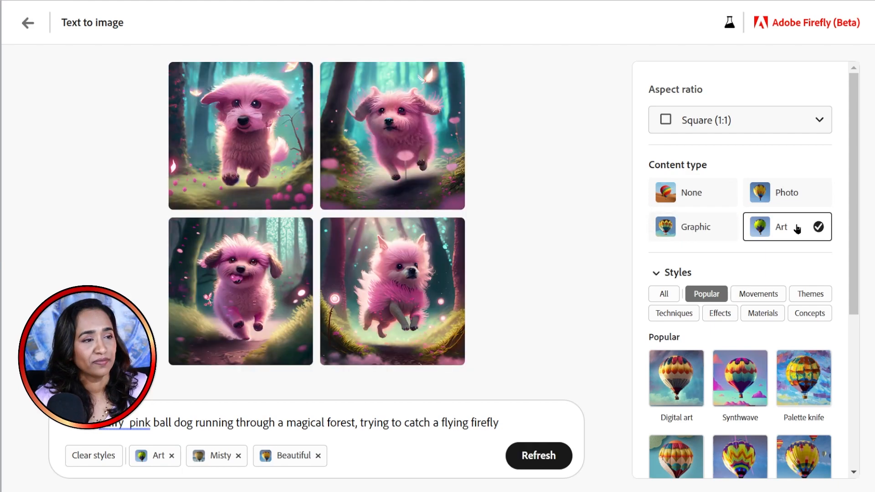
mouse_move(555, 193)
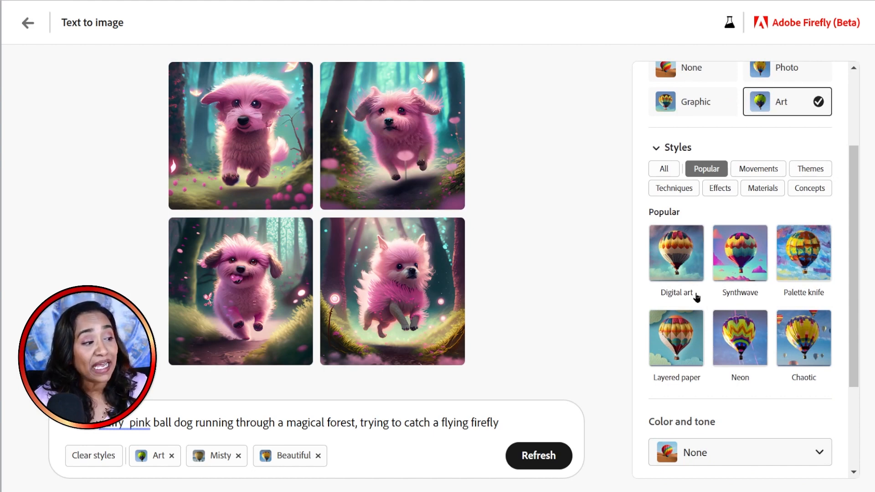
mouse_move(830, 306)
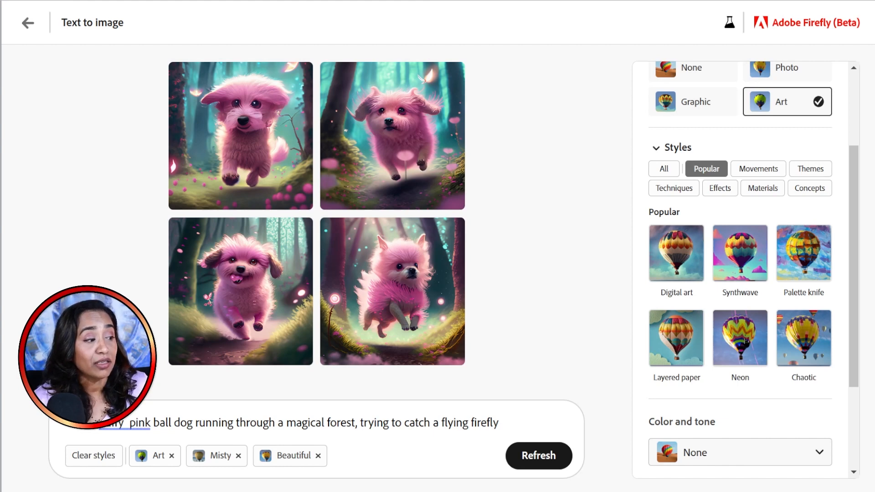
- Scroll the settings panel to the Color and tone and Lighting options
scroll(down, 3)
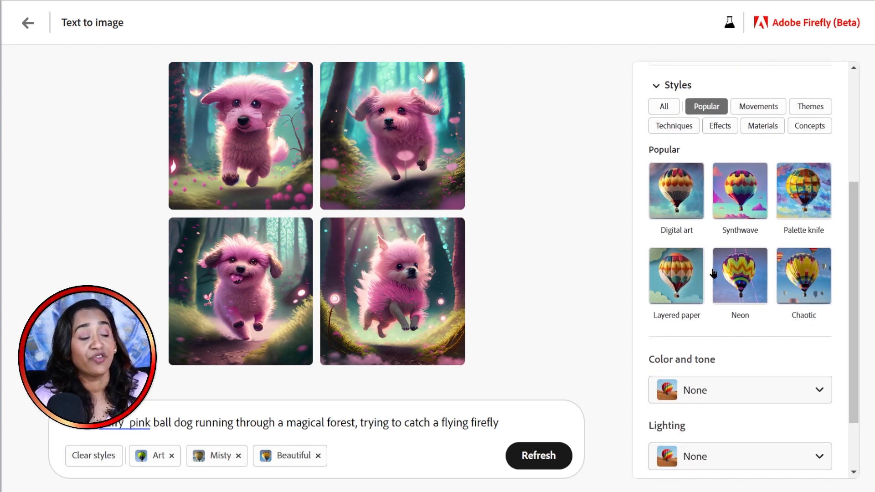
scroll(down, 3)
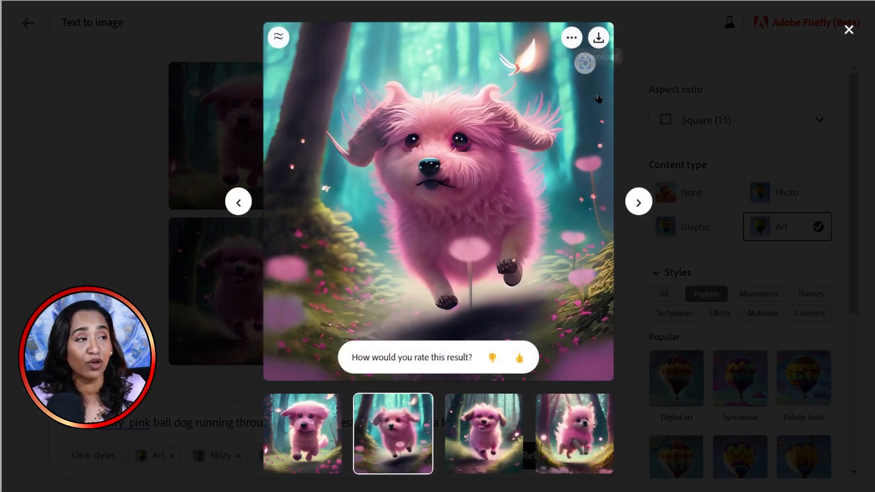
- Browse back and forth between enlarged pink dog images, then close the viewer
click(638, 201)
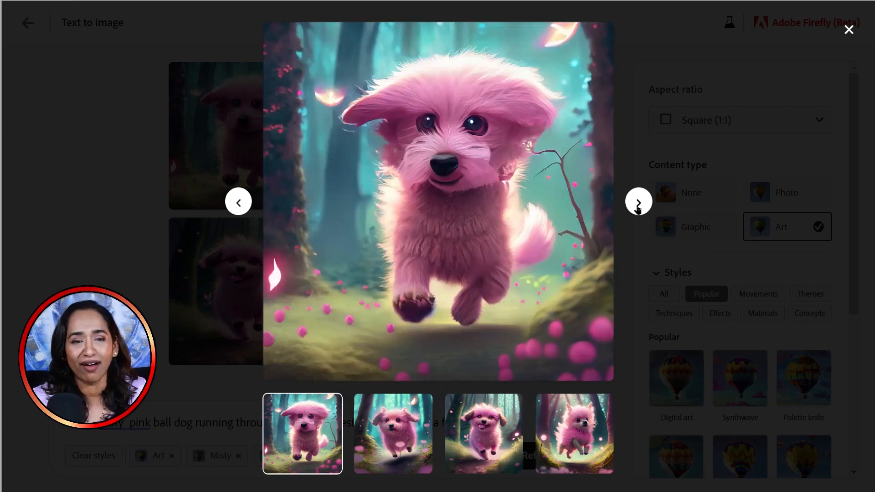
click(638, 201)
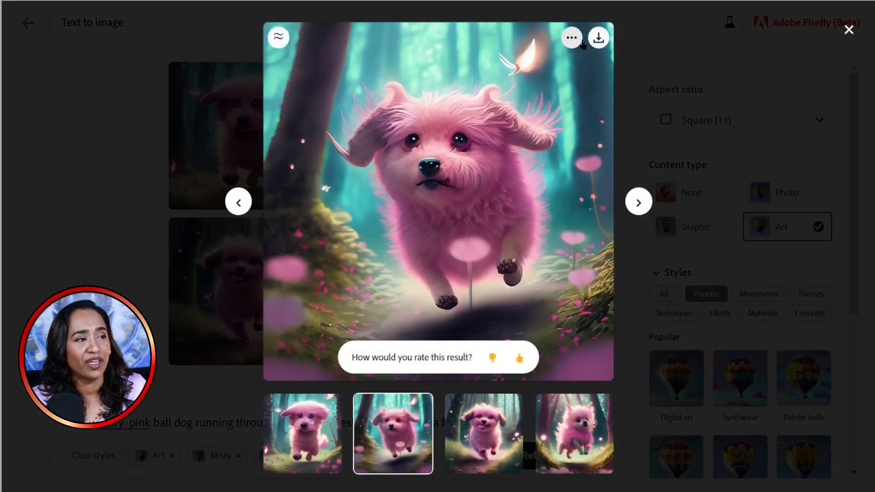
click(571, 37)
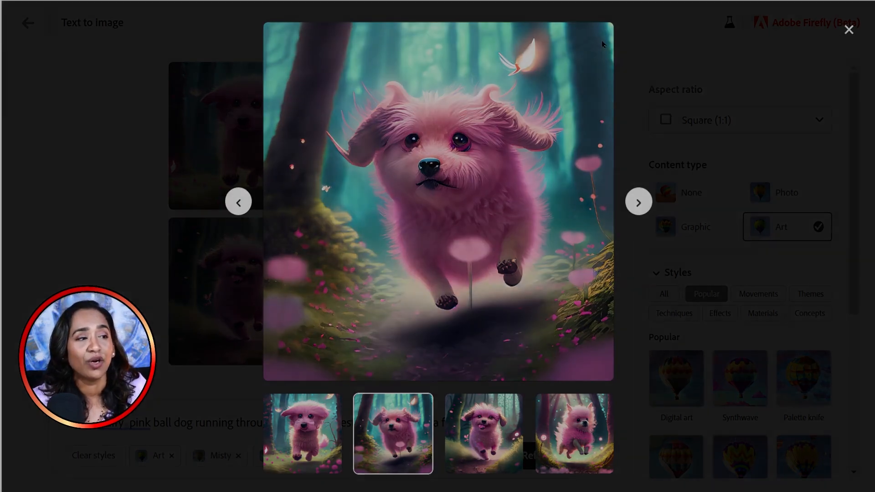
click(598, 37)
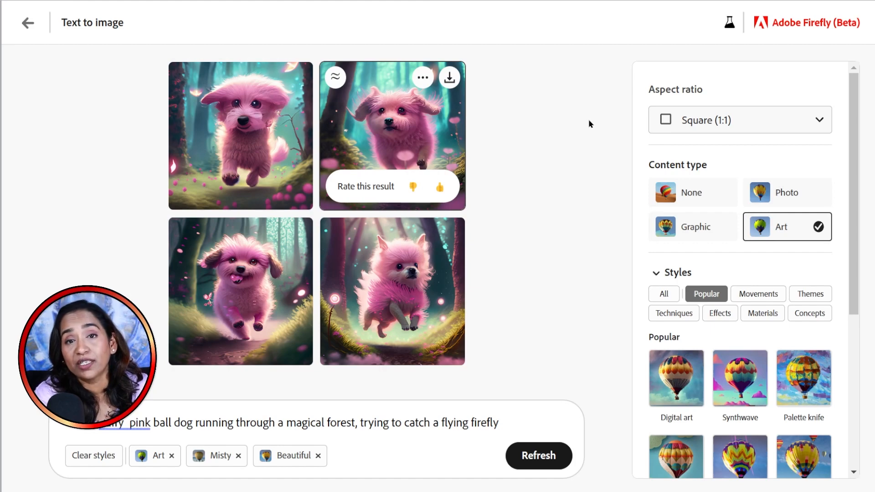
mouse_move(27, 22)
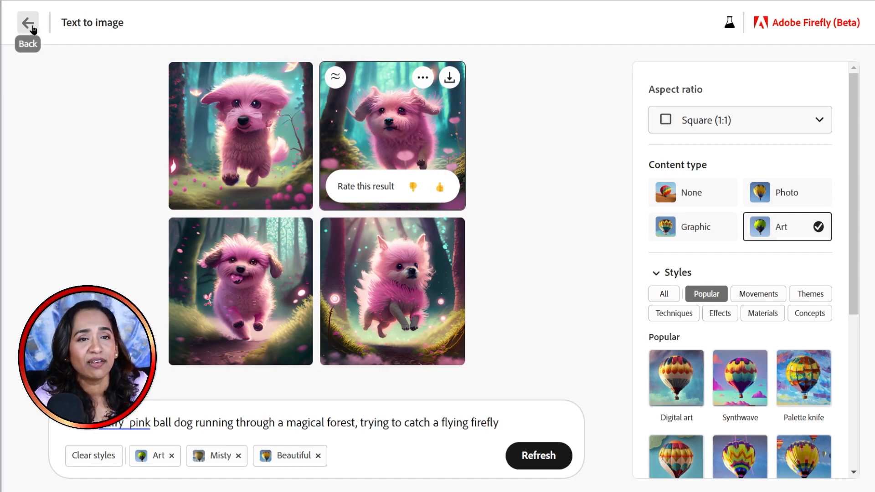
click(27, 23)
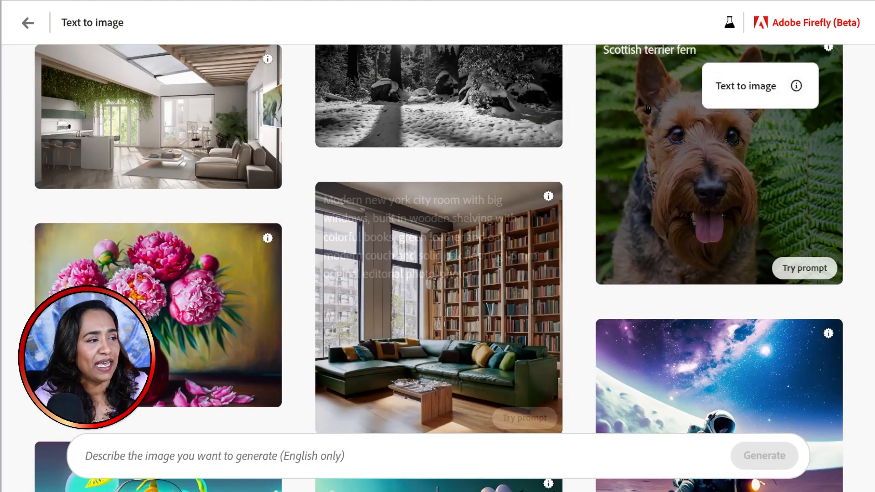
scroll(down, 3)
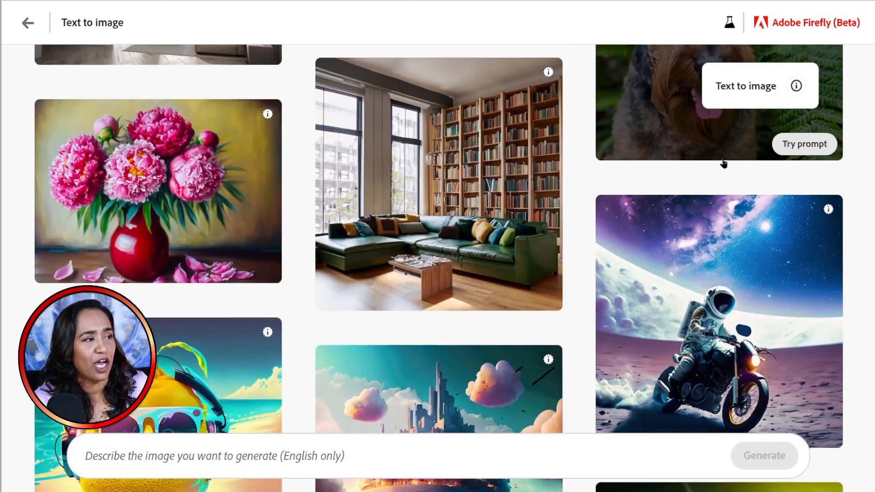
scroll(down, 3)
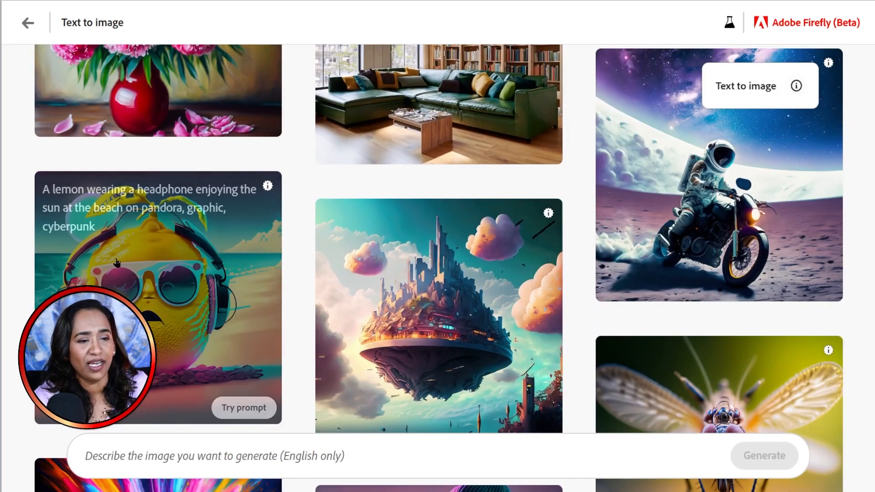
scroll(down, 3)
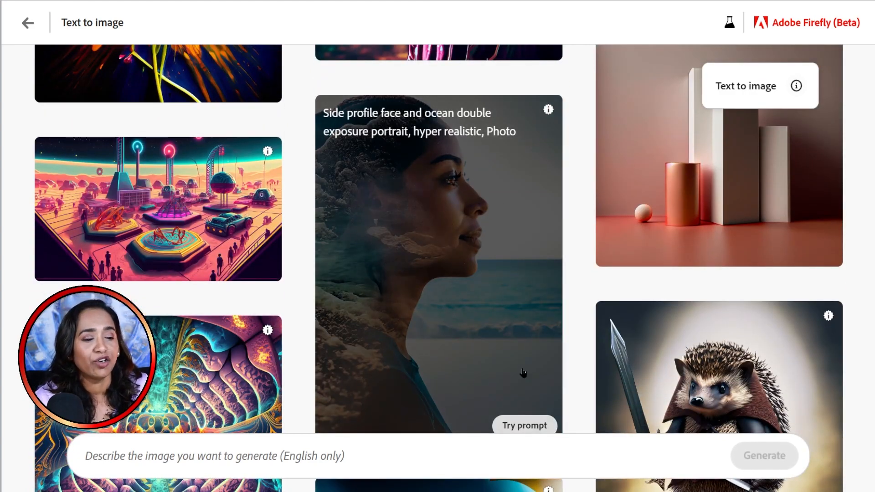
click(547, 109)
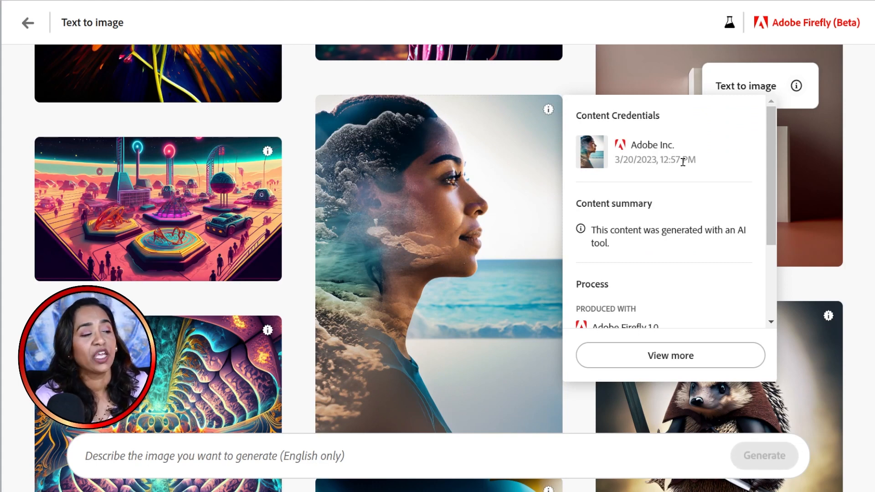
scroll(down, 3)
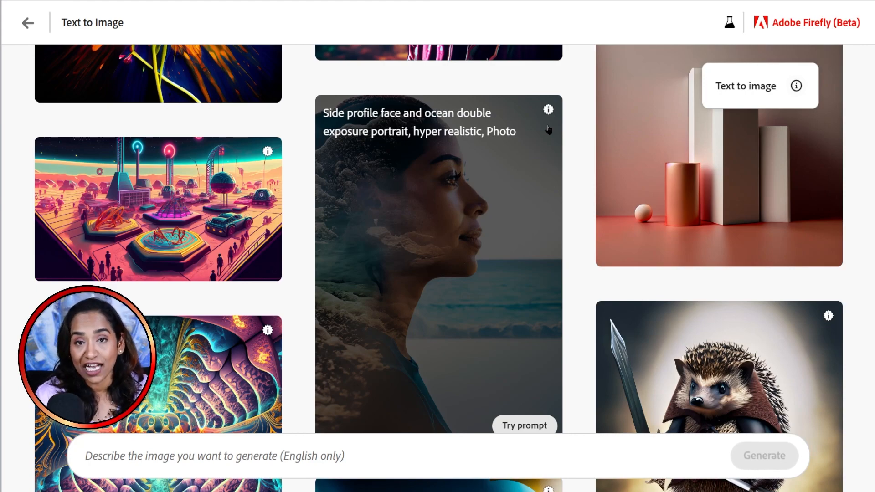
scroll(down, 3)
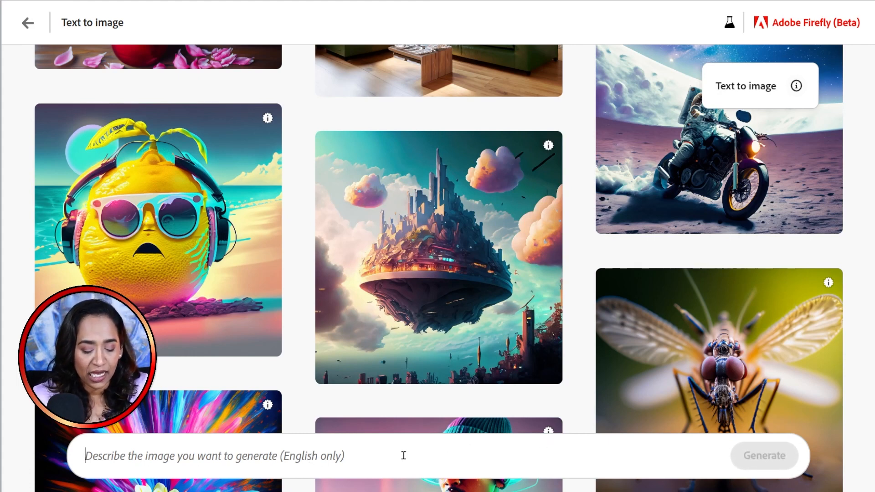
- Enter the prompt 'black labradoodle taking online math classes' and generate
text(black)
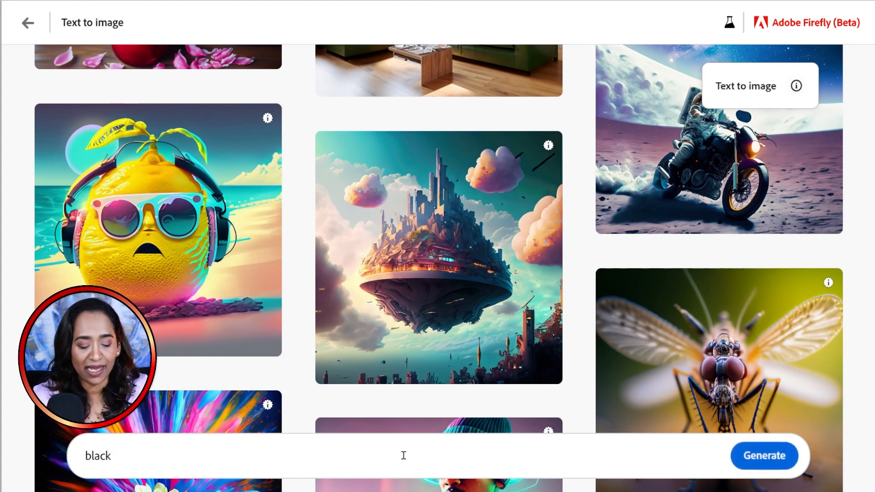
text(labradoob)
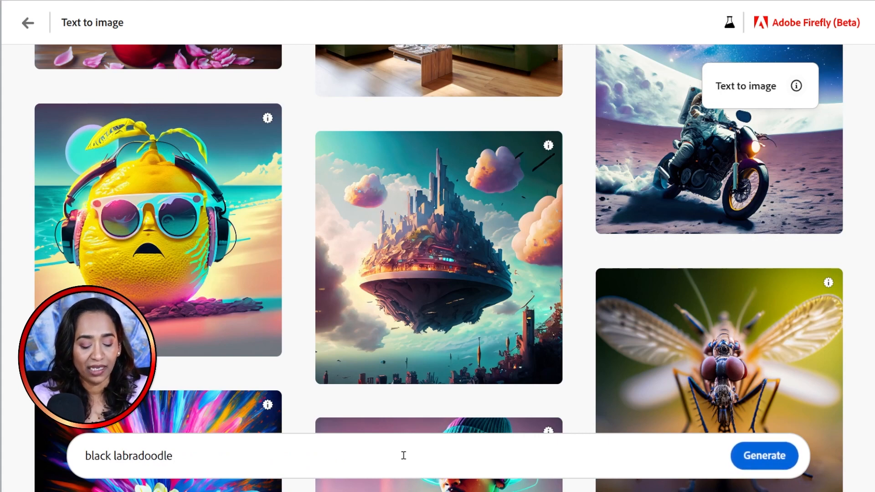
text(taking)
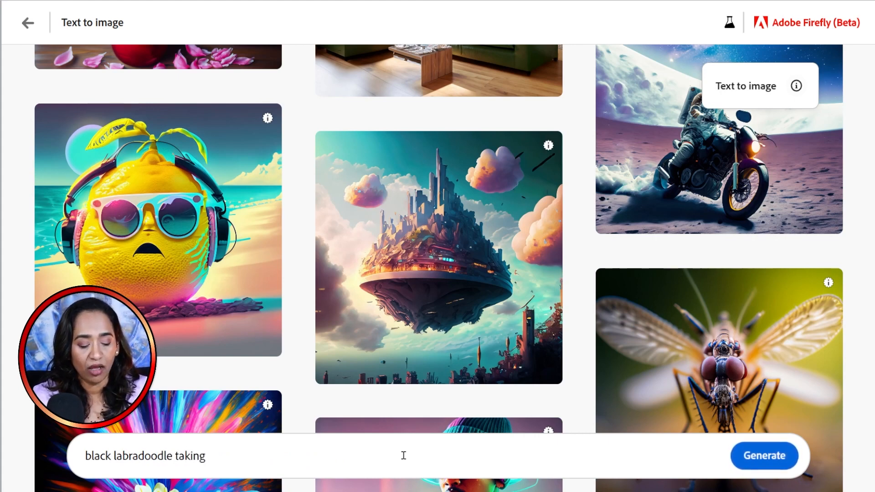
text(online math)
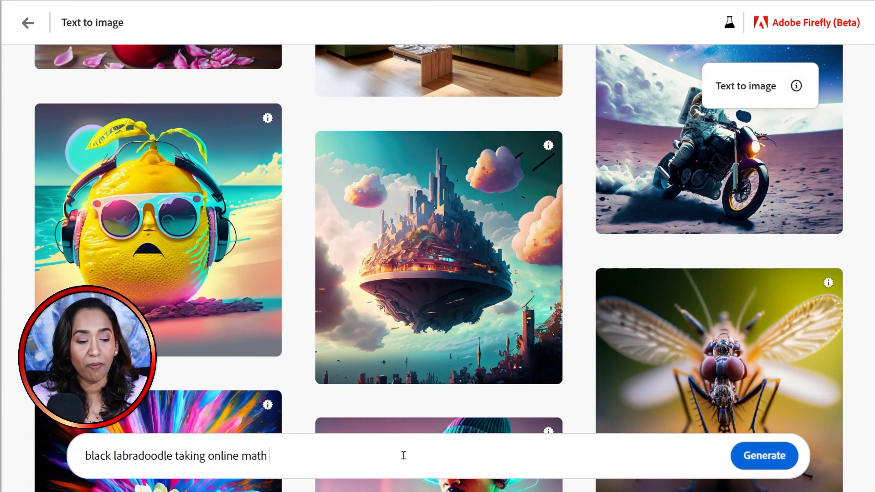
text(classes)
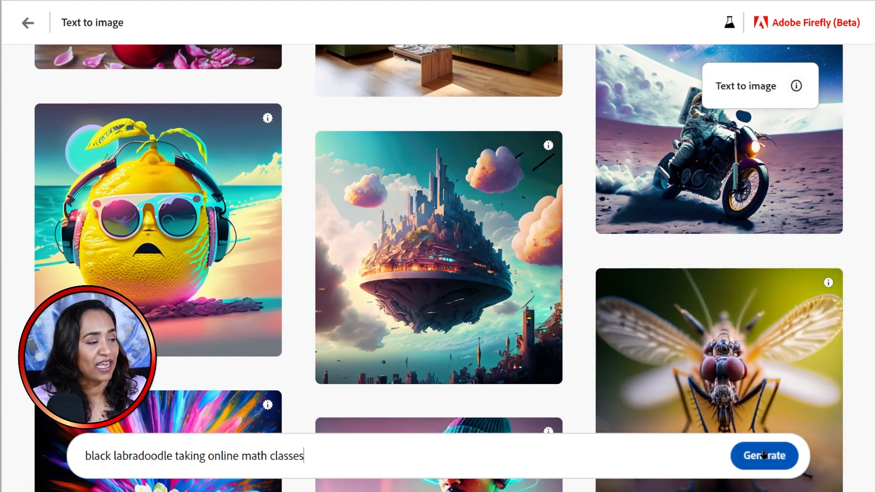
click(764, 456)
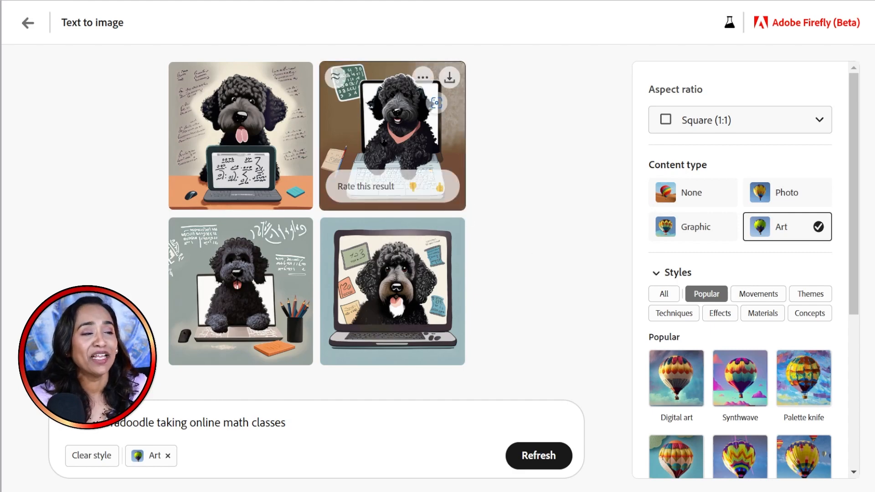
- Browse the black labradoodle math-class results enlarged and regenerate them as Photo content type
click(391, 136)
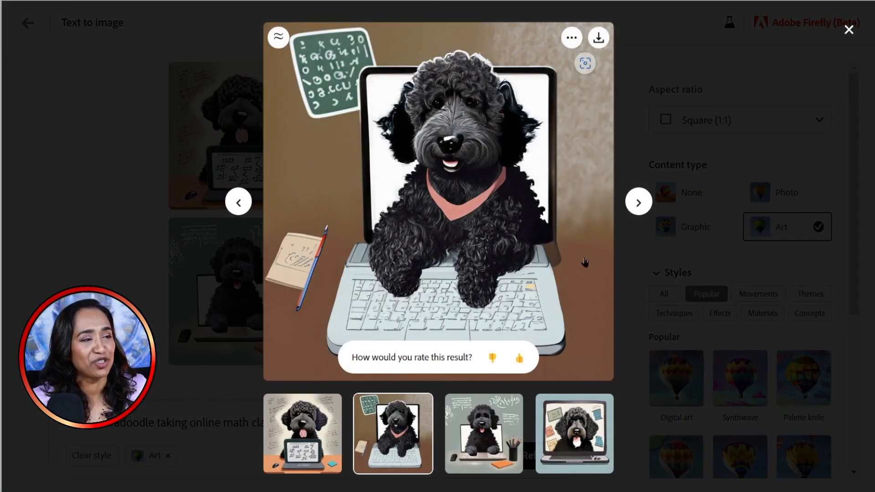
click(638, 201)
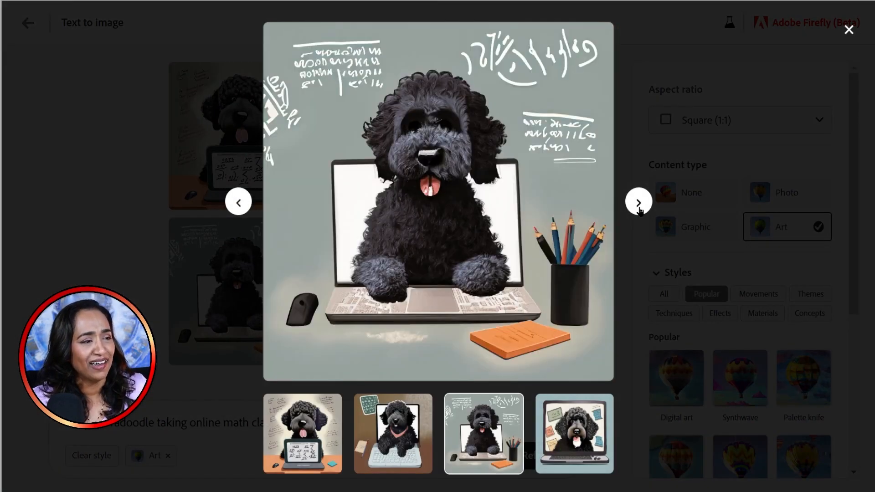
click(638, 202)
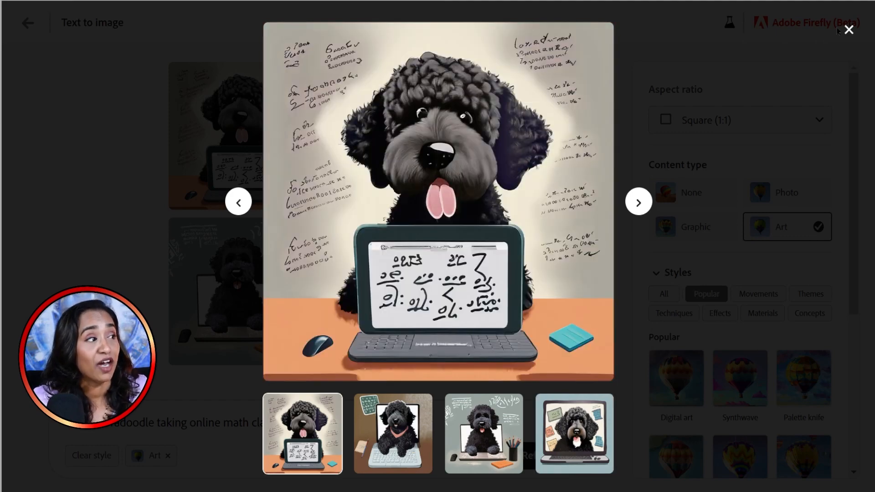
click(848, 29)
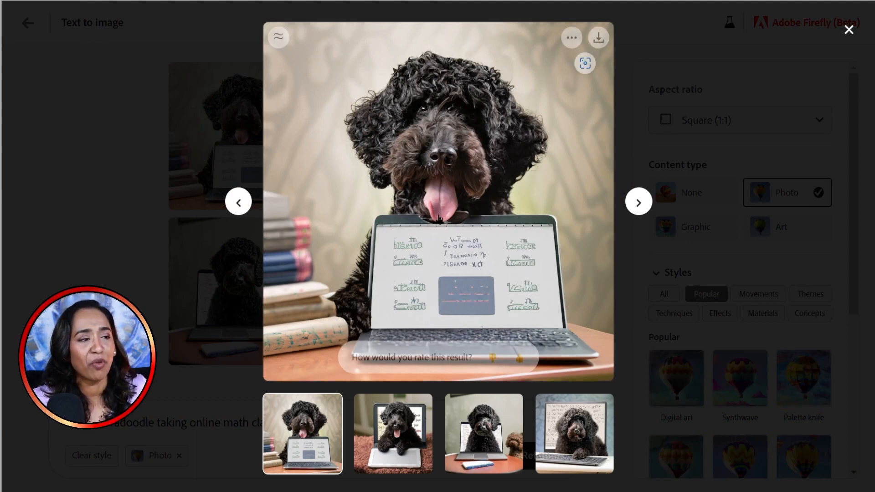
mouse_move(617, 214)
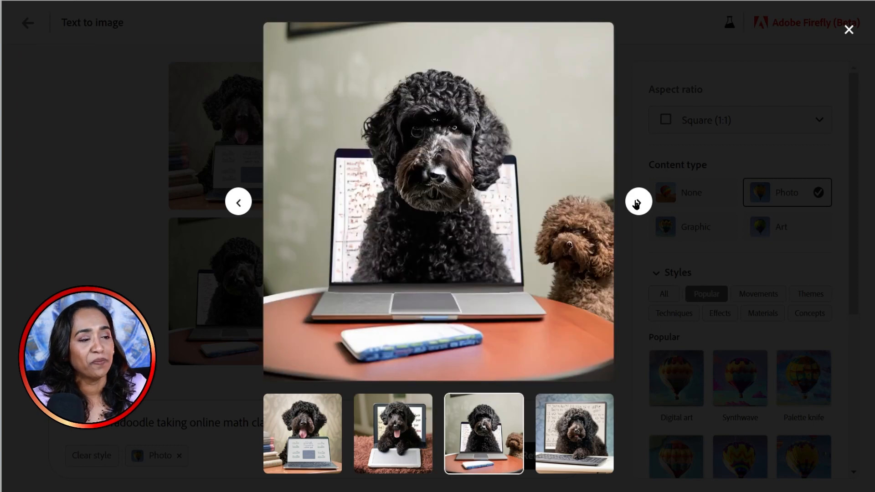
click(638, 201)
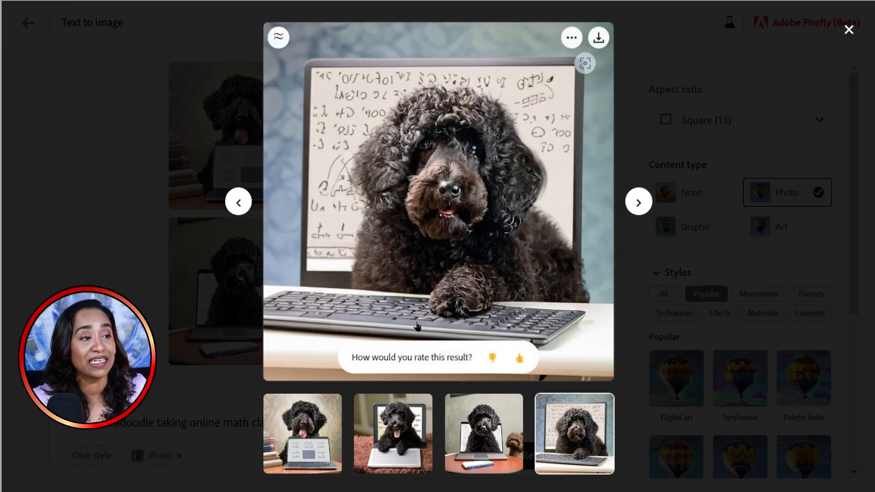
click(847, 29)
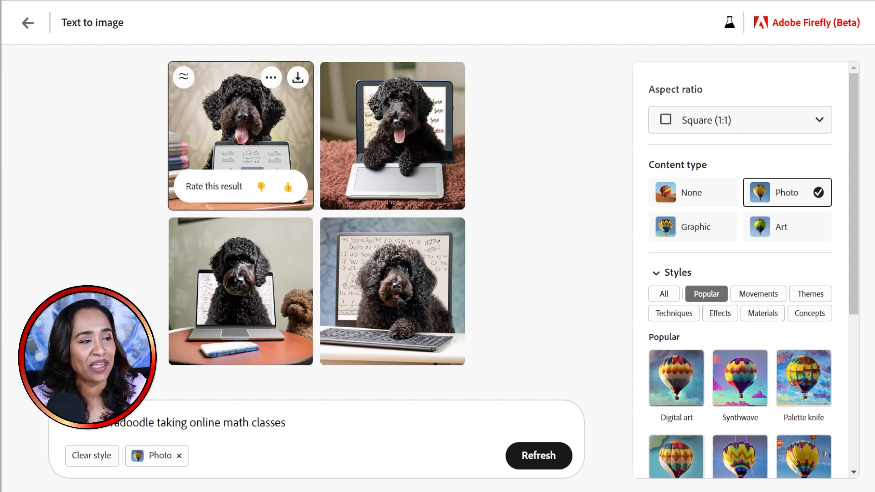
mouse_move(449, 77)
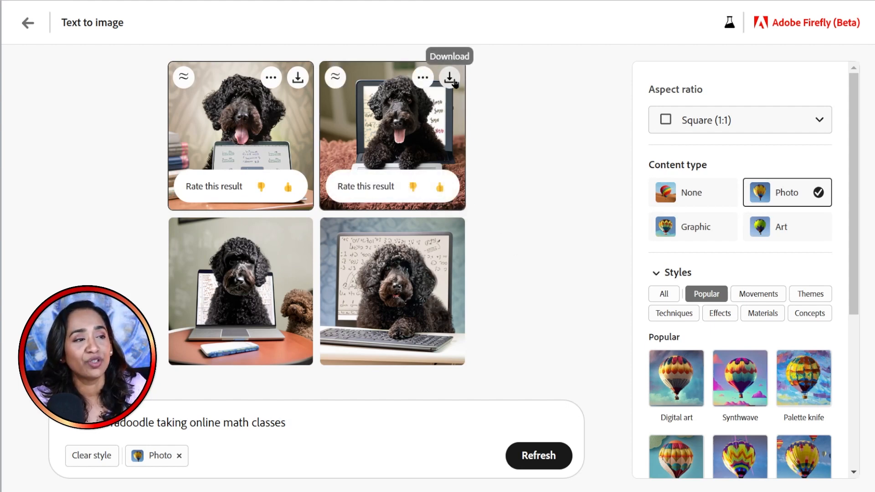
mouse_move(335, 77)
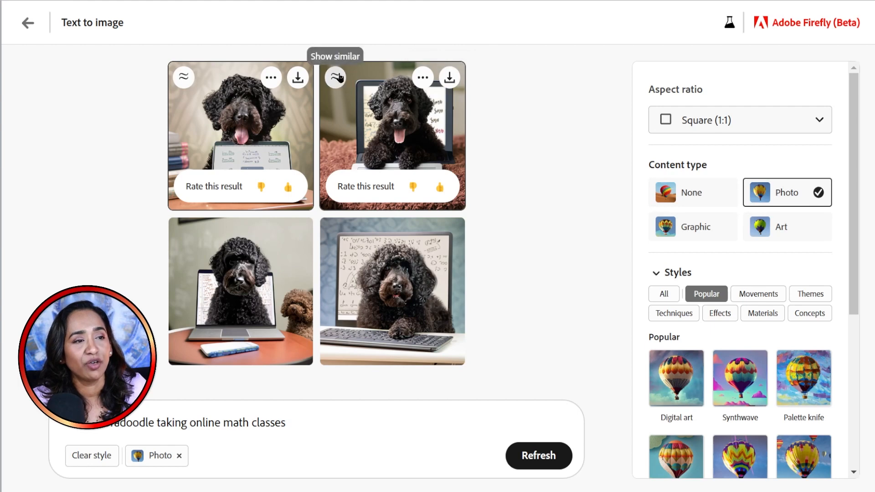
- Generate four variations similar to the second labradoodle photo on the rug
click(537, 455)
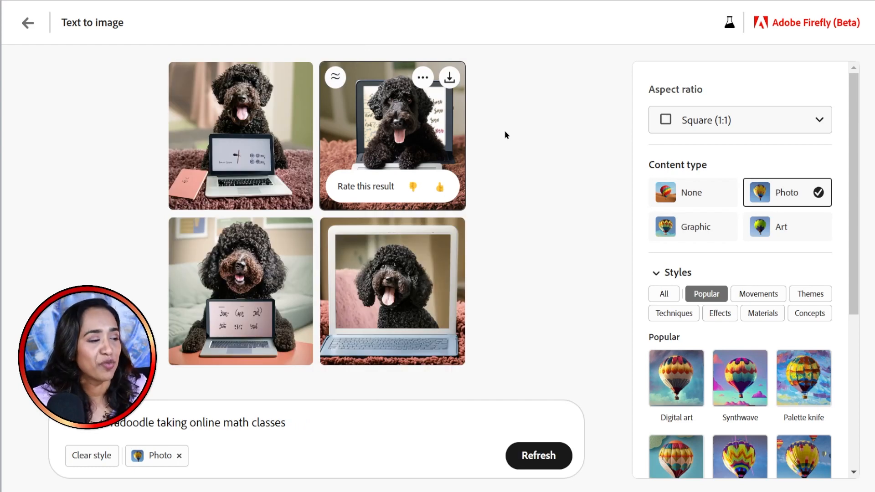
scroll(down, 3)
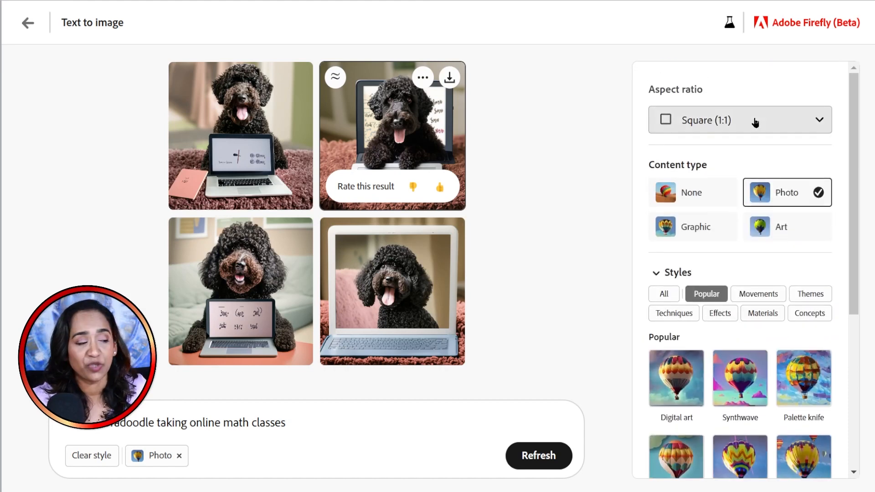
scroll(down, 3)
text(ndian Temples with elephants and Indian women and girls playing in the front)
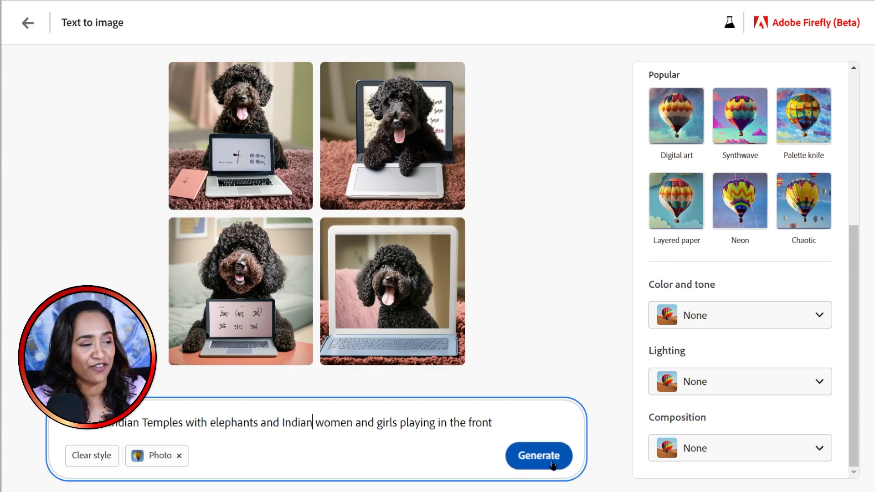
- Generate the colorful Indian temples with elephants and women prompt and view a result enlarged
click(537, 456)
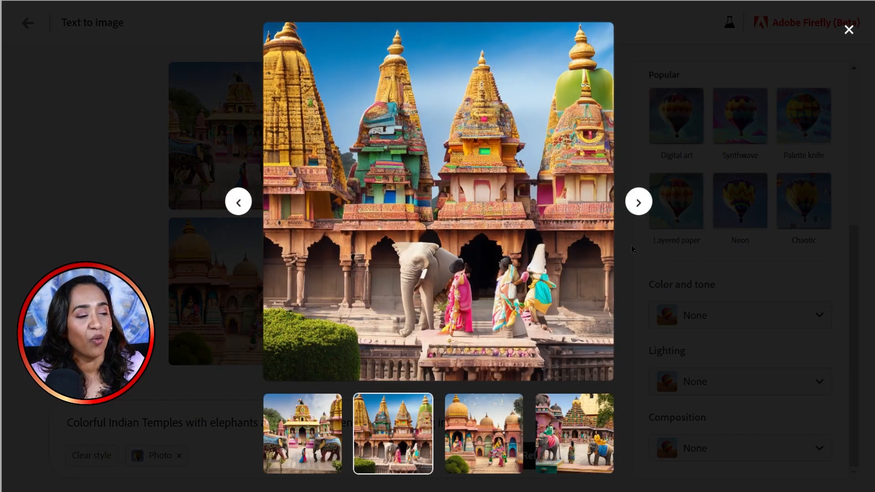
click(639, 202)
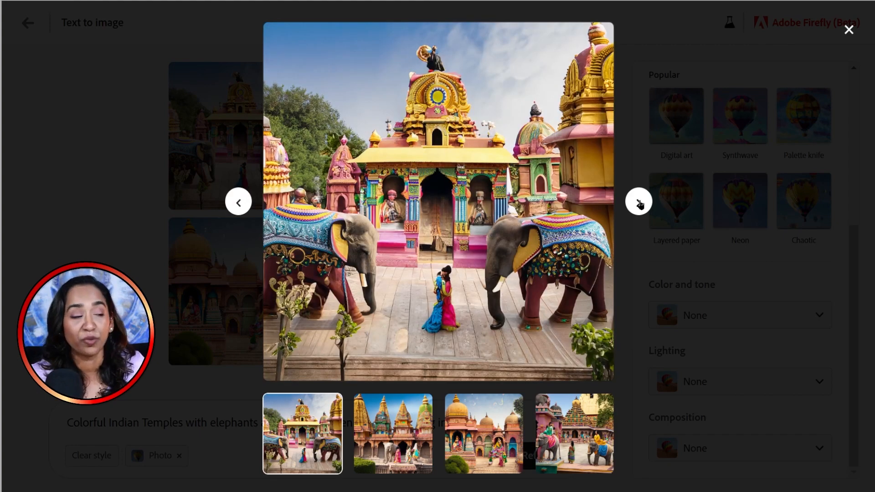
click(848, 30)
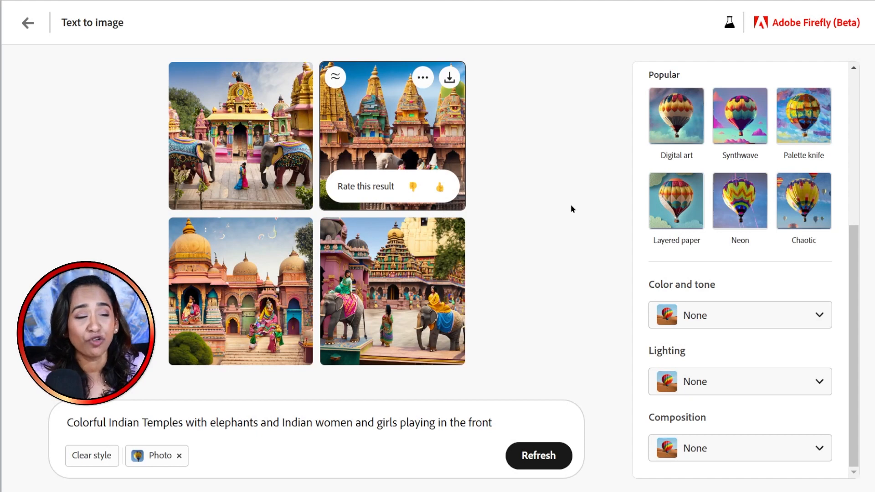
mouse_move(593, 236)
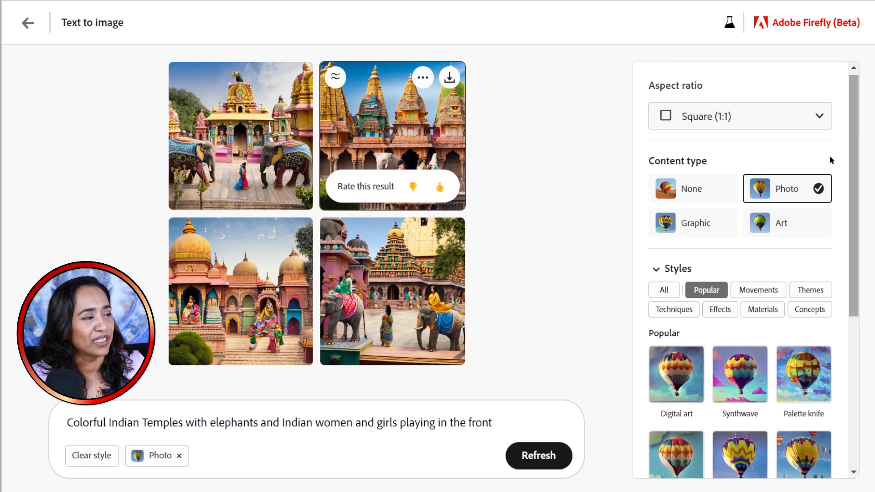
mouse_move(535, 265)
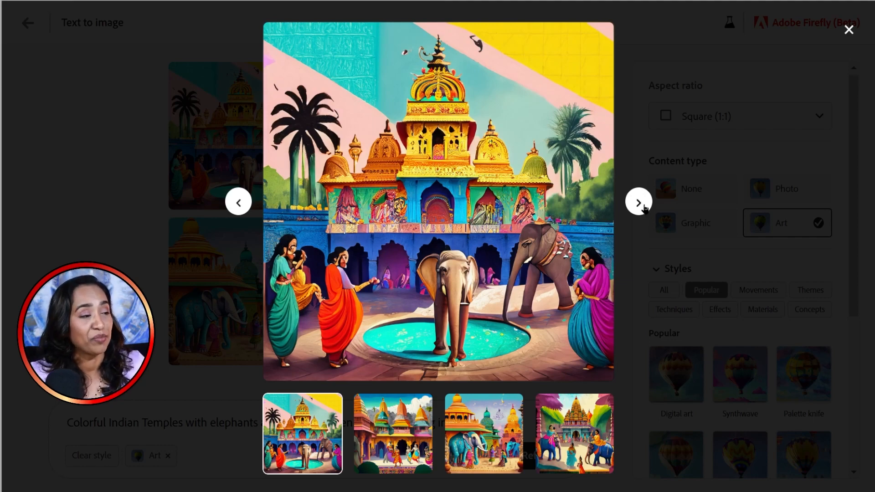
- Step through the enlarged temple images to the fourth one
click(638, 202)
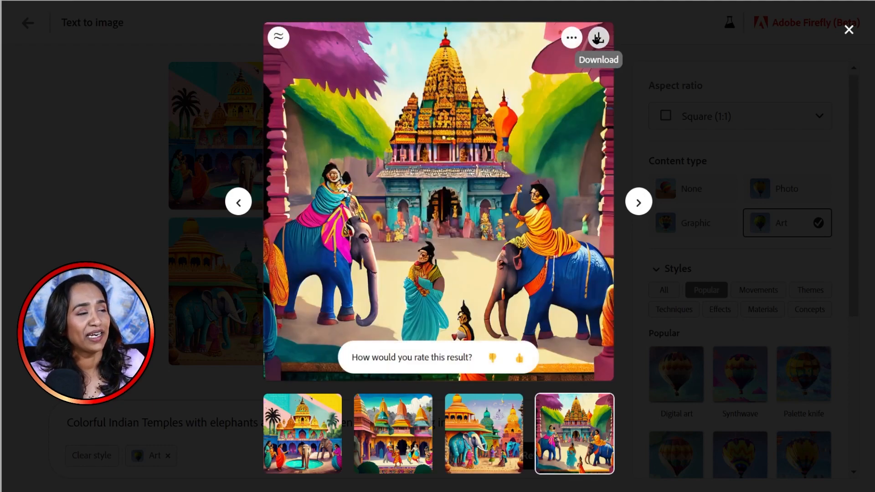
click(597, 37)
text( lots of architecture and)
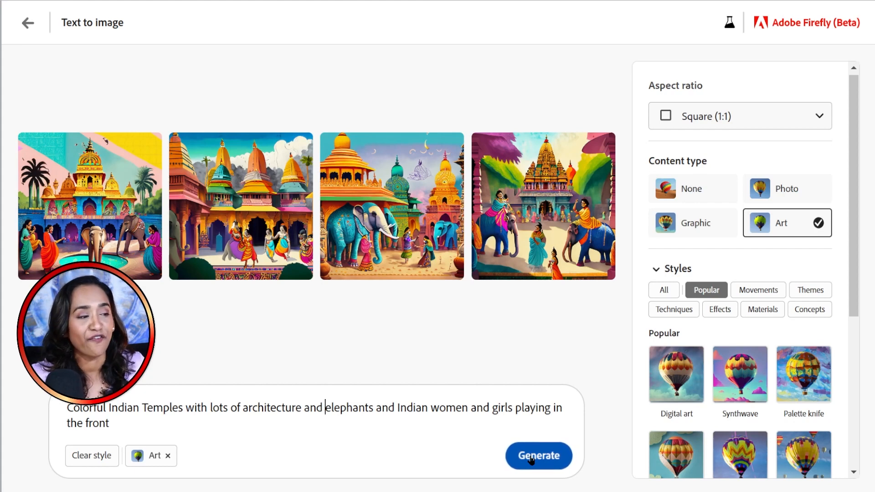
- Generate temple images with 'with lots of architecture' added and browse them enlarged
click(537, 455)
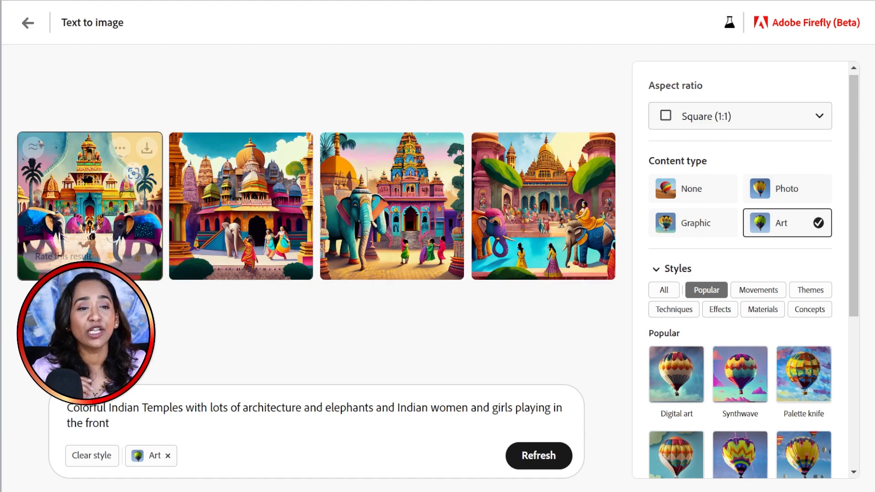
click(89, 206)
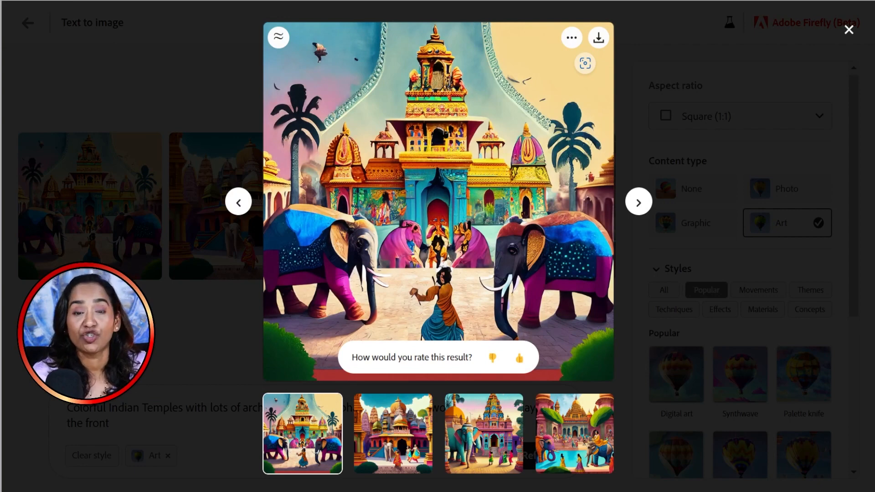
click(638, 202)
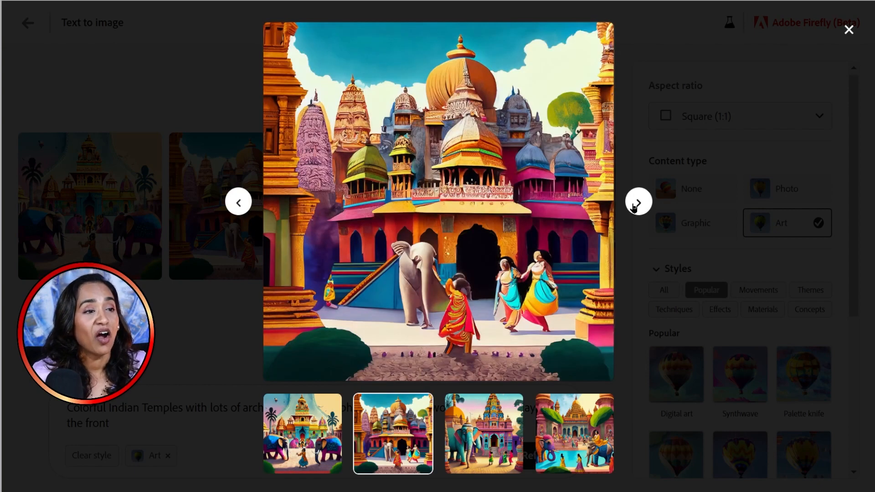
click(638, 201)
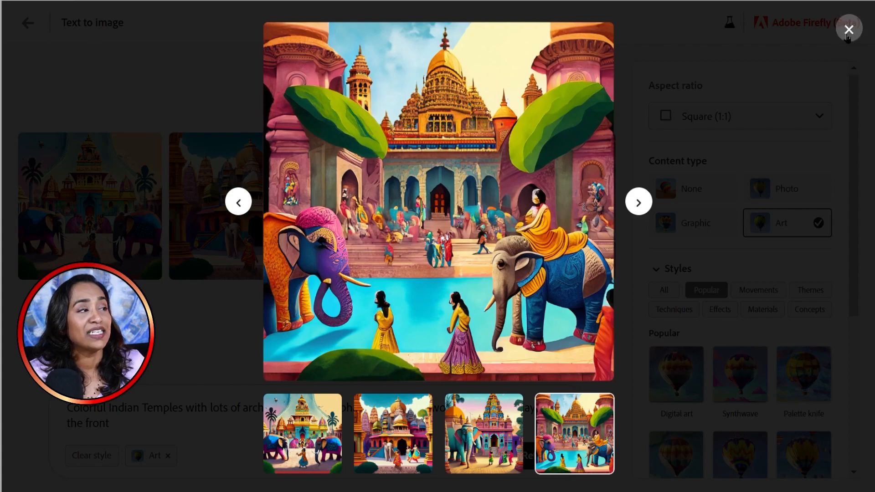
click(848, 28)
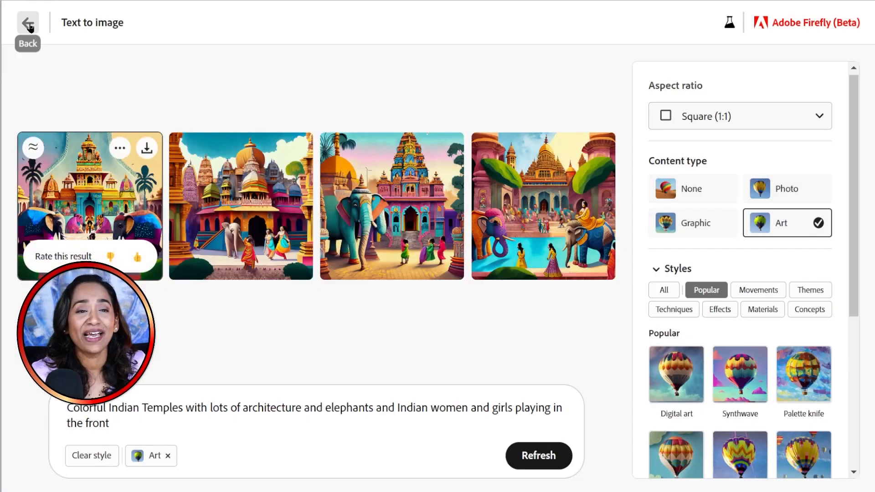
- Return to the Text to image gallery, scroll through its example prompts, then leave
click(27, 23)
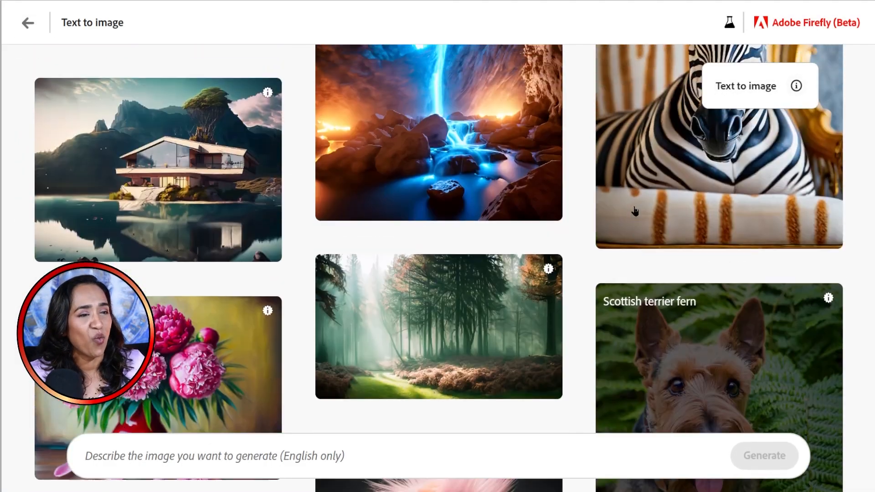
scroll(down, 3)
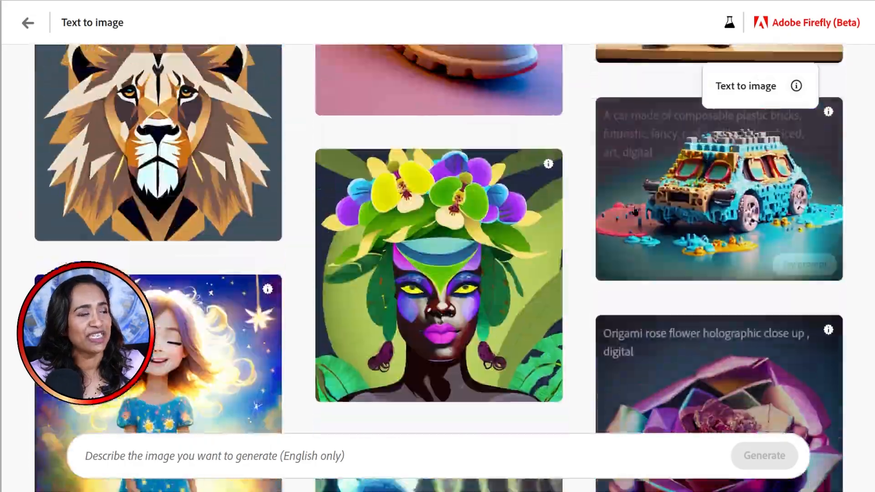
scroll(down, 3)
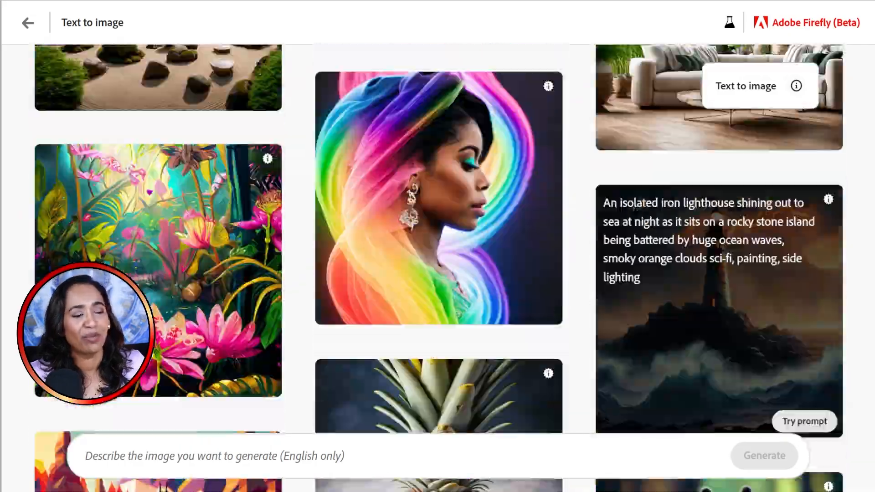
scroll(down, 3)
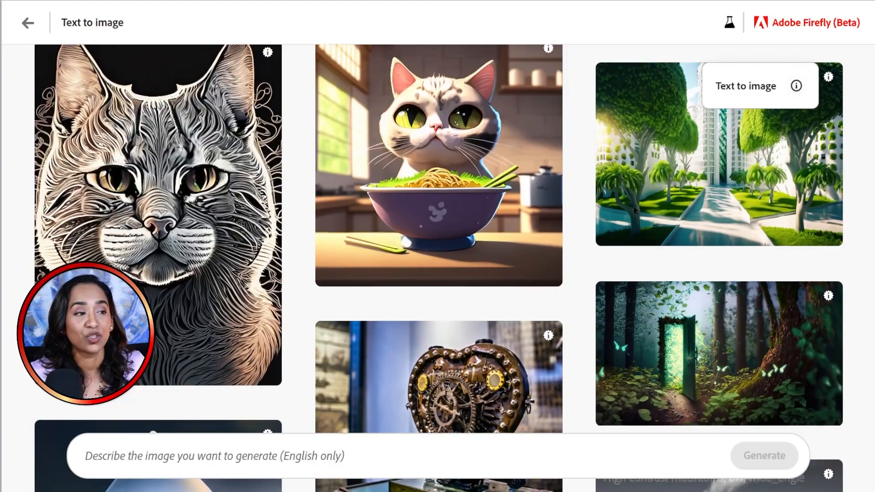
scroll(down, 3)
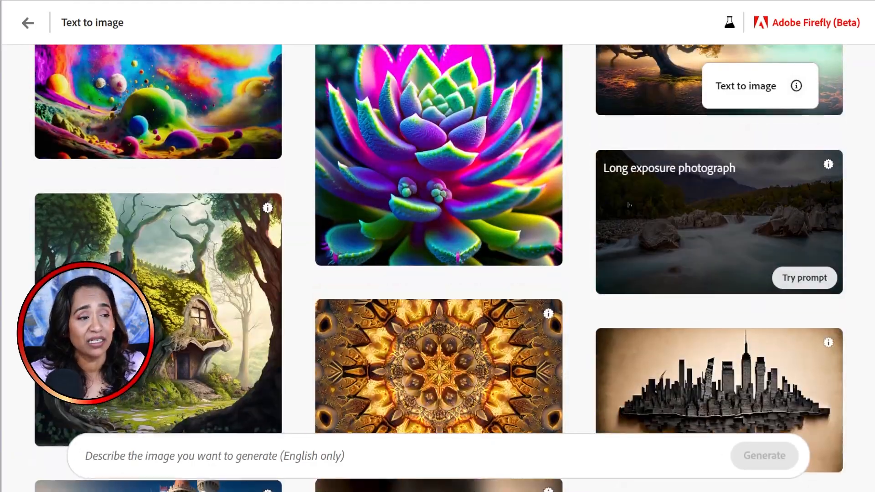
scroll(down, 3)
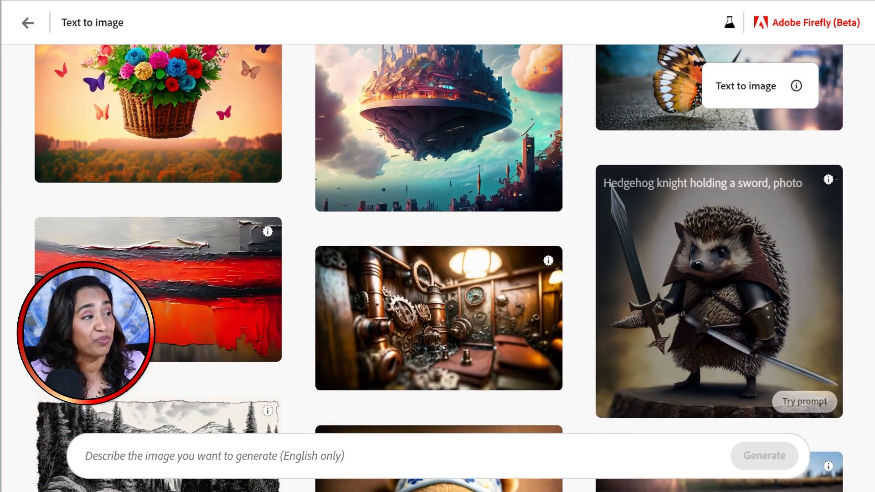
scroll(down, 3)
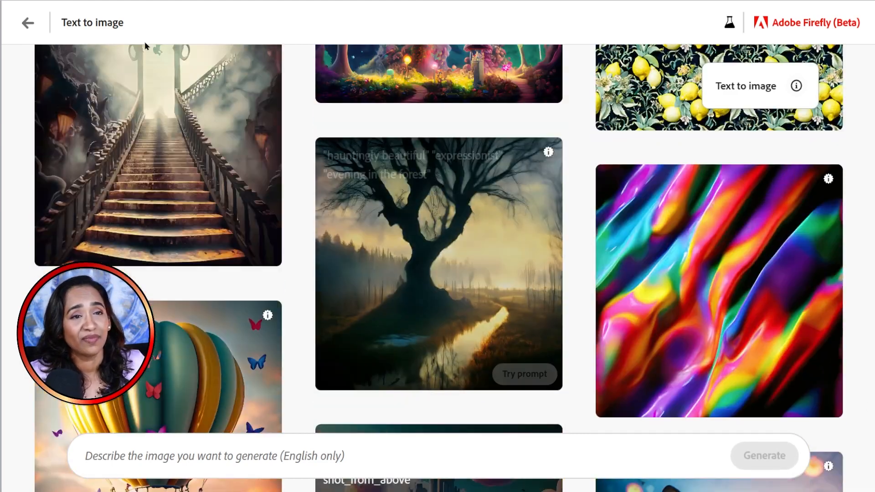
click(28, 22)
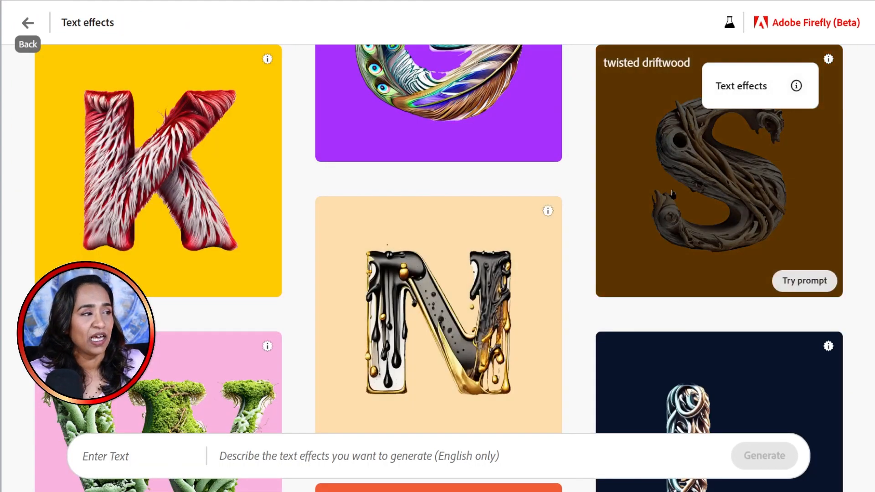
- Scroll the Text effects gallery to the colorful electric wires example
scroll(down, 3)
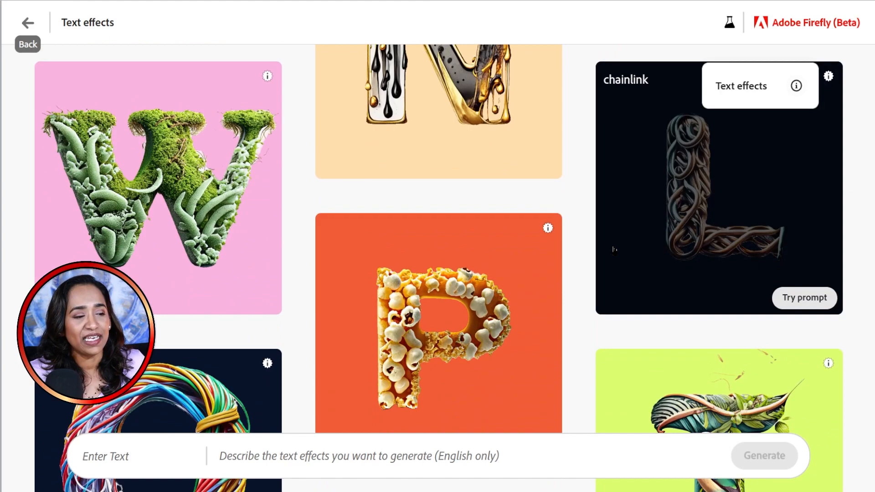
scroll(down, 3)
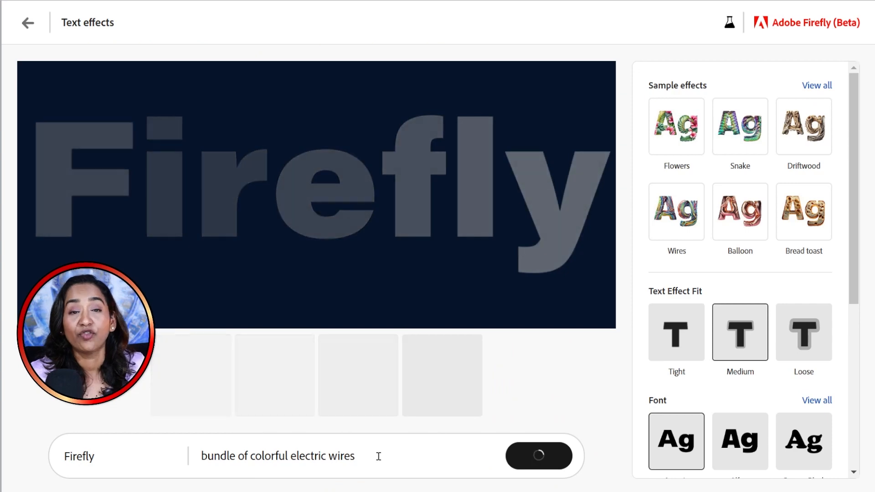
- Replace the word Firefly with KOLA in the wire text effect
click(537, 455)
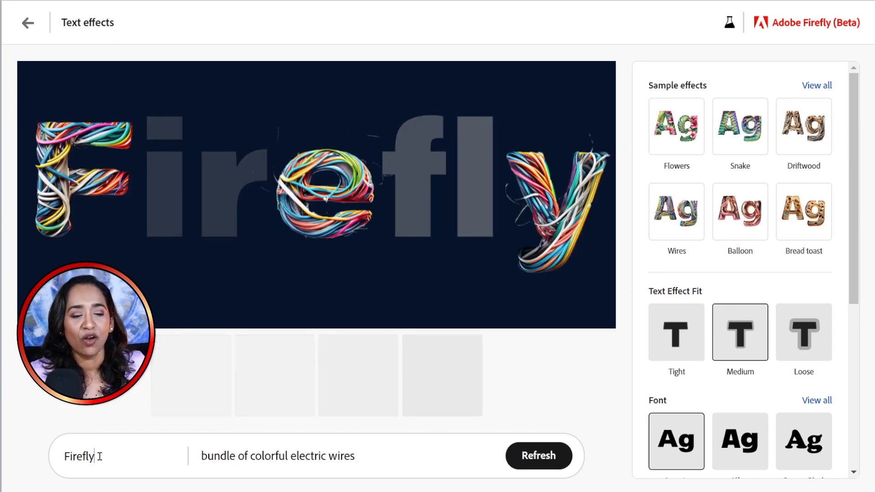
double_click(79, 455)
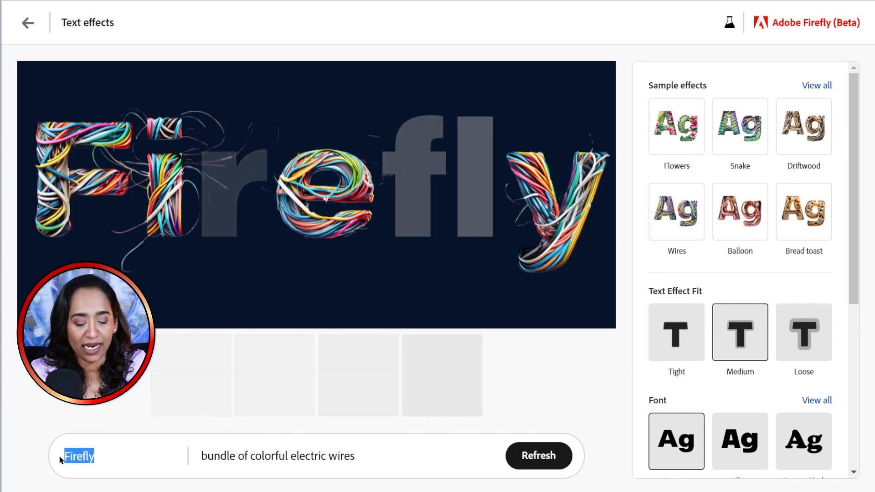
text(K)
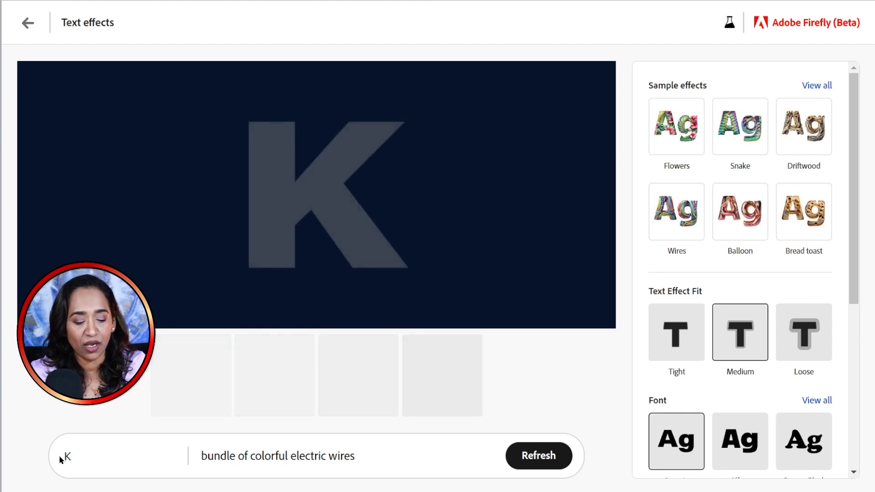
text(OLA)
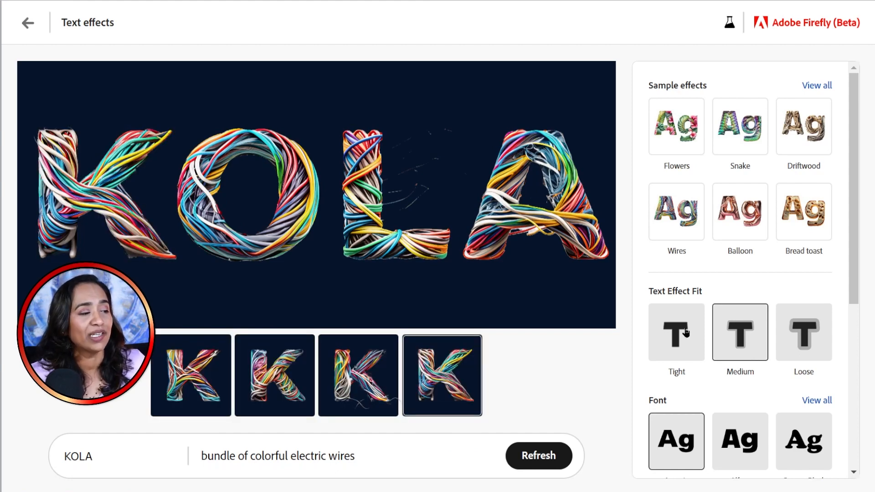
- Set Text Effect Fit to Tight and select the wire description in the prompt
click(537, 455)
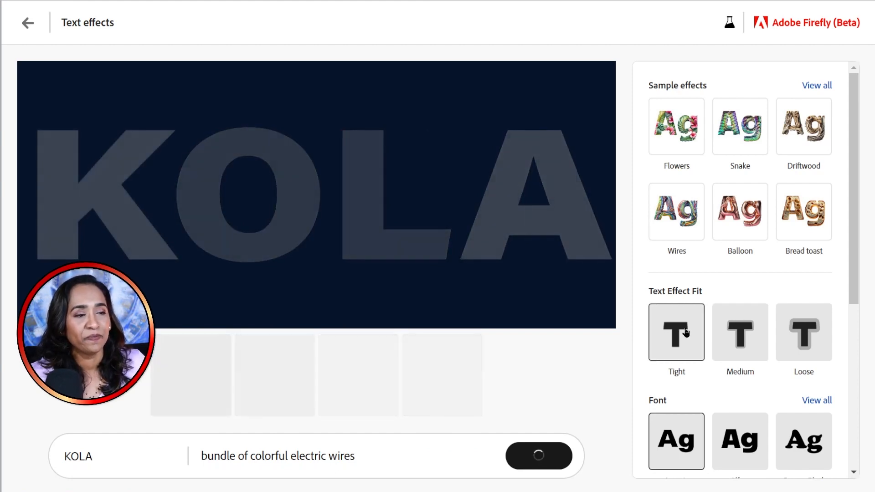
click(537, 455)
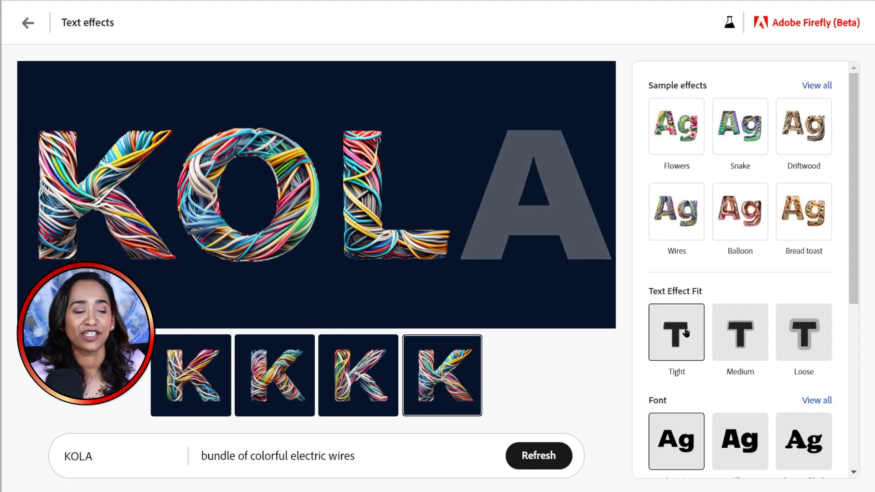
double_click(326, 456)
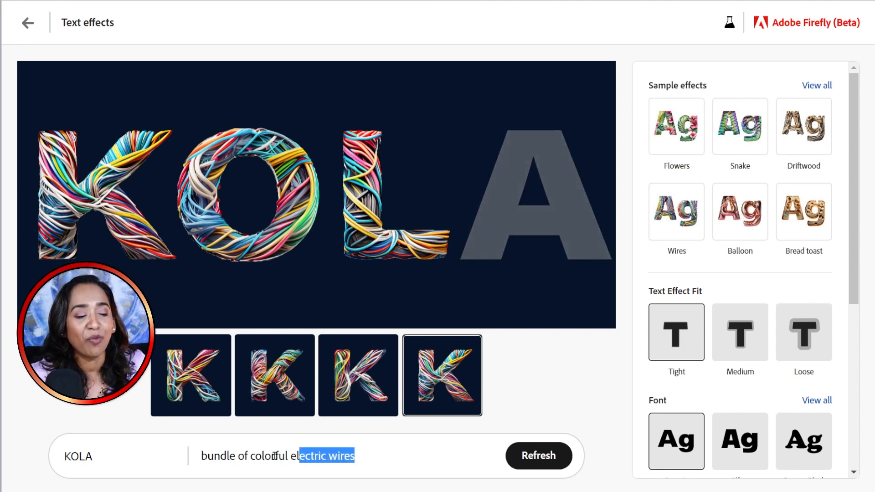
- Replace the prompt with 'easter bunny water colors' and generate the effect
click(537, 455)
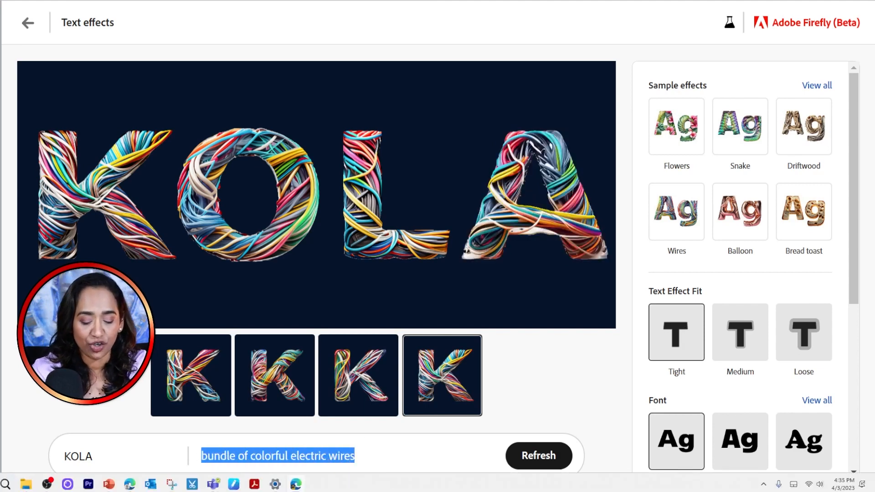
text(eastr)
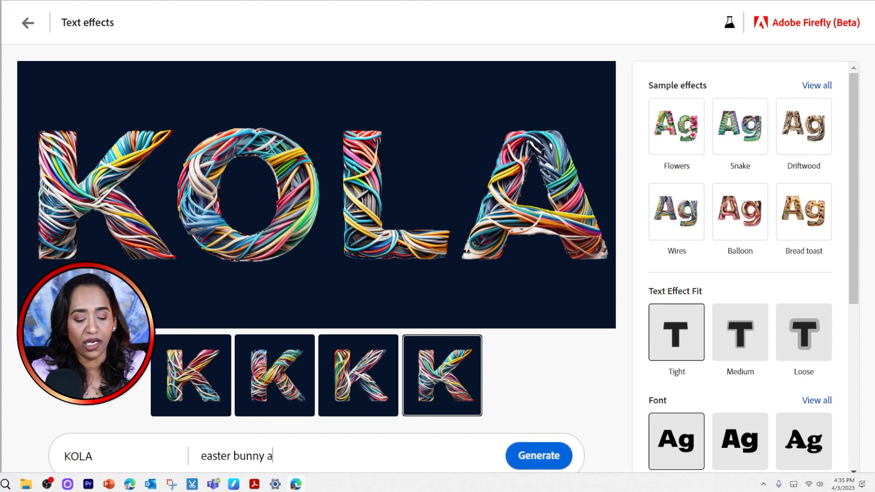
click(537, 456)
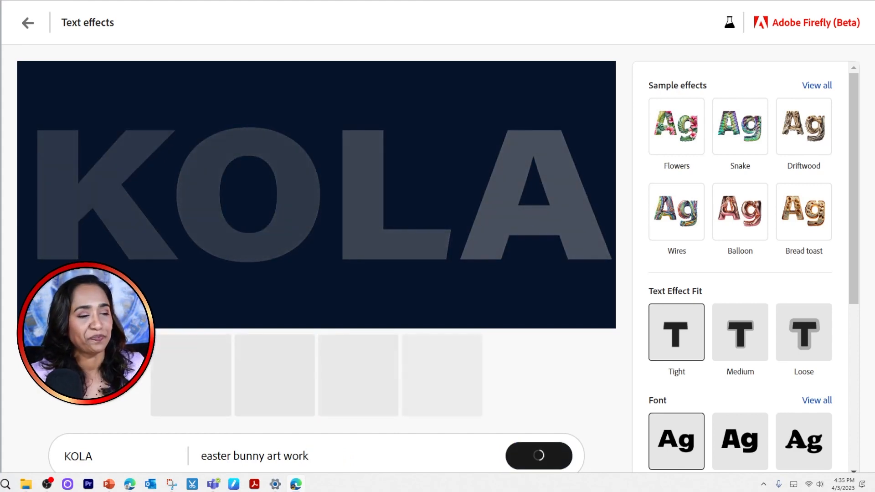
click(537, 455)
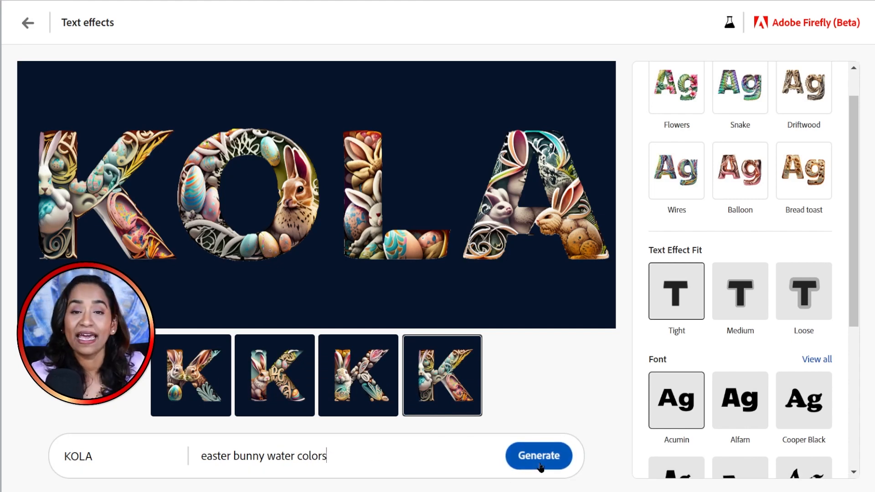
click(537, 456)
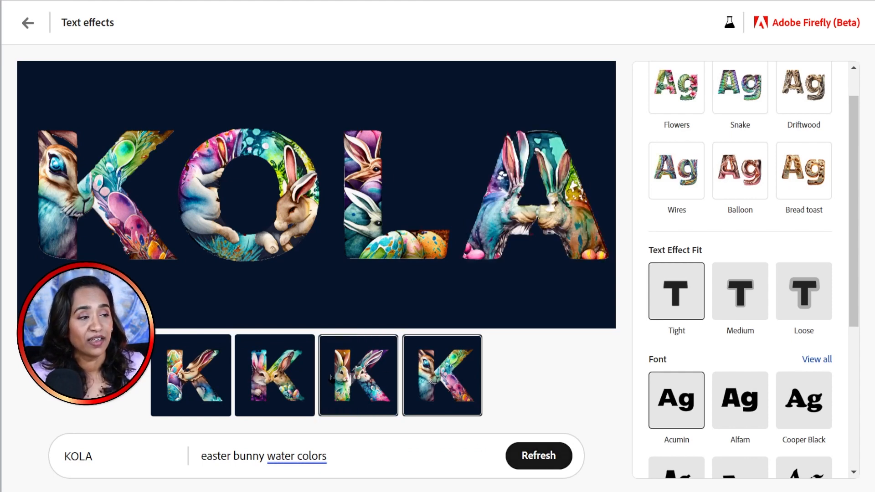
- Preview a watercolour bunny variation and give it a thumbs-up rating
click(442, 375)
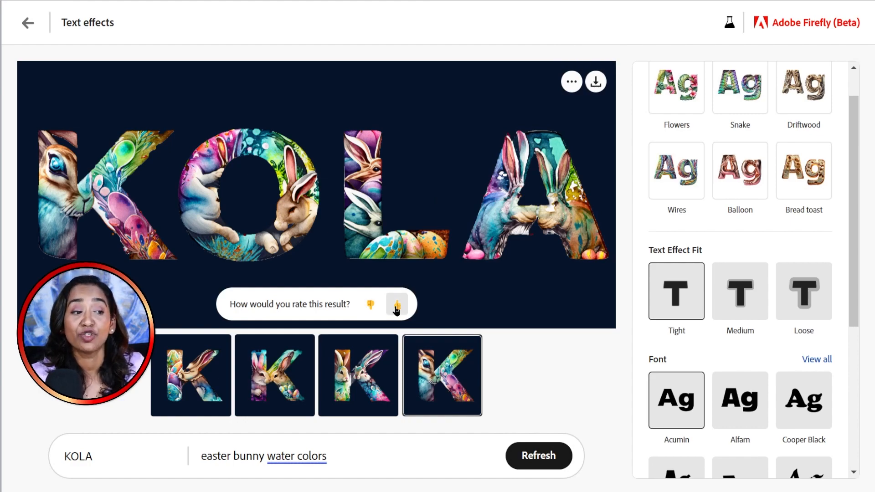
click(396, 304)
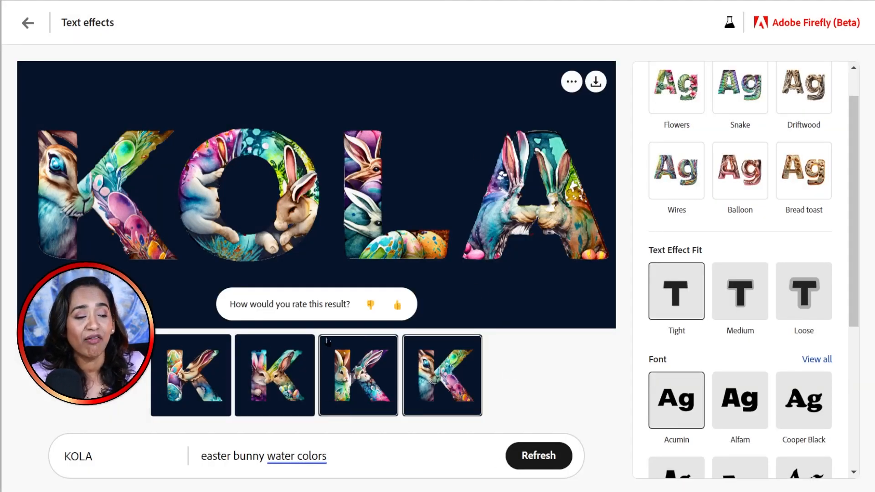
click(442, 375)
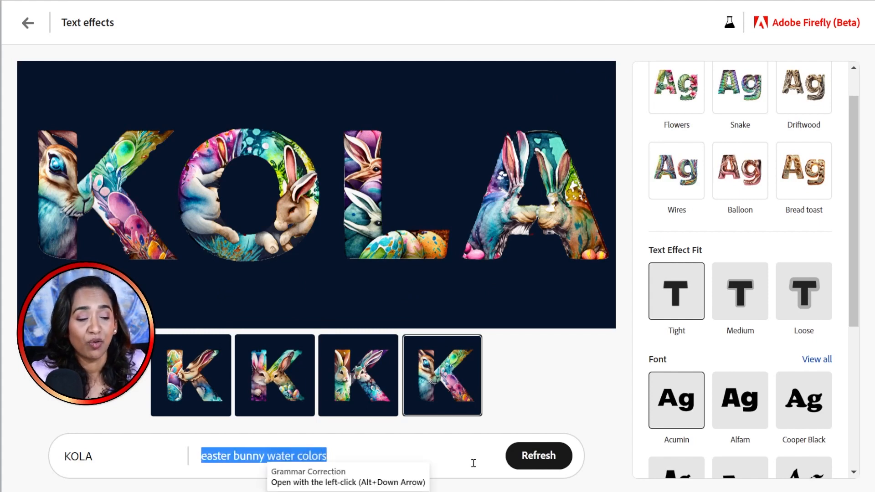
- Fill KOLA with 'Colorful Indian Temples and architecture', download it, and begin a donuts prompt
text(Indian Temples and)
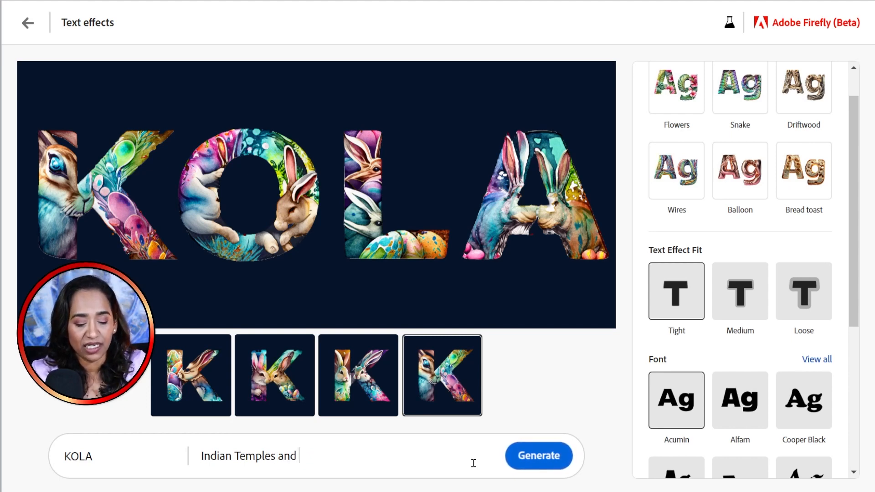
click(537, 456)
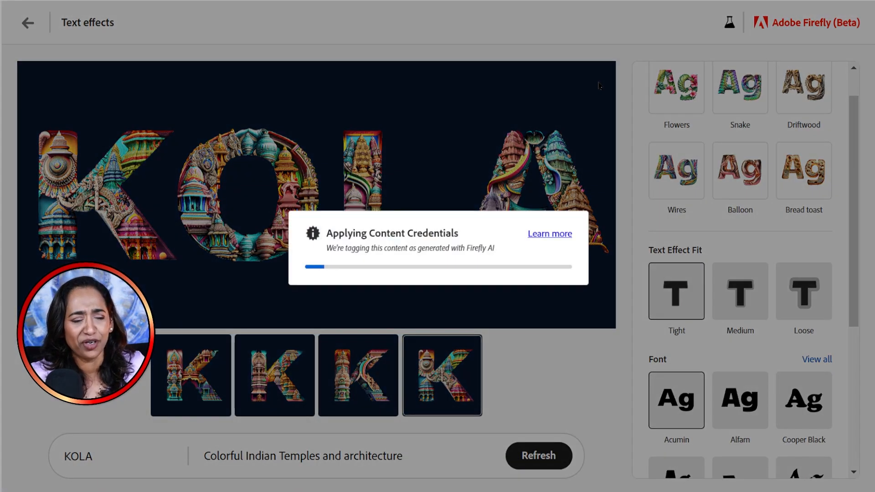
click(594, 82)
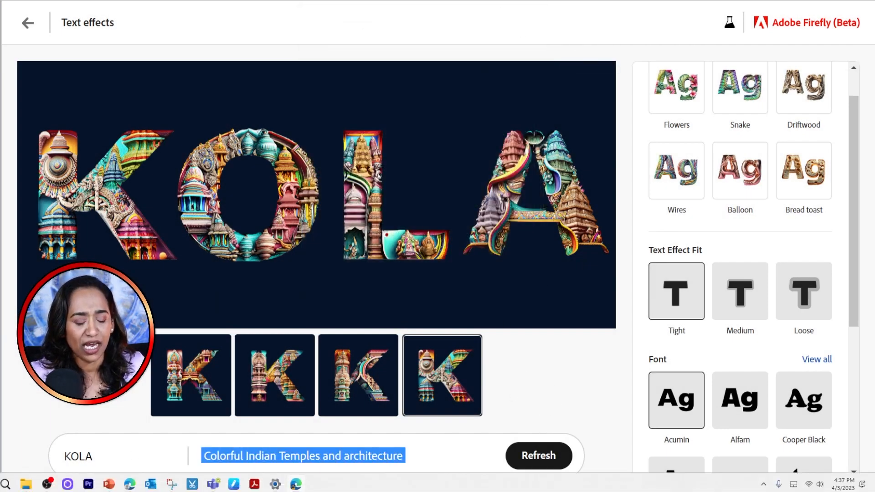
text(donouts)
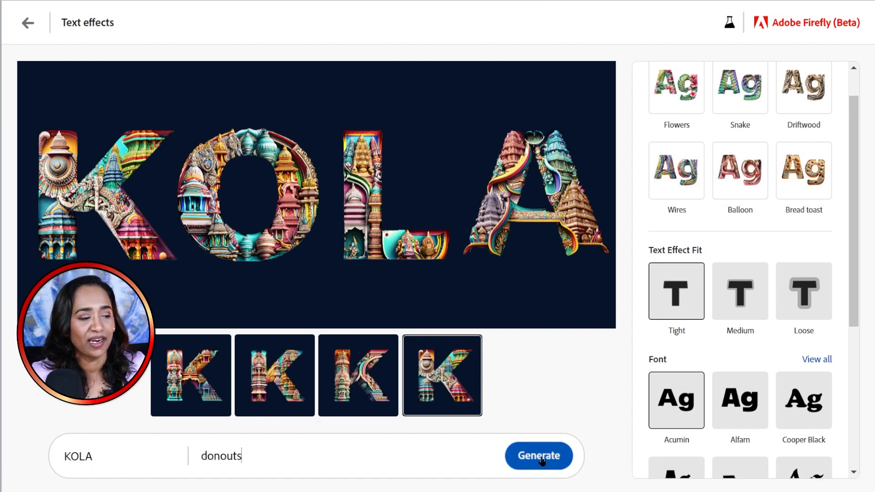
- Generate the donuts fill on KOLA, then start replacing the prompt with 'blu'
click(538, 455)
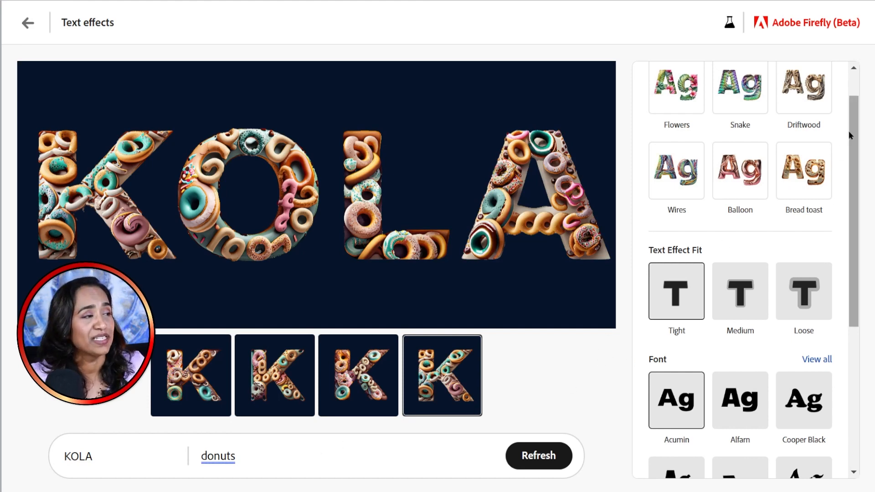
scroll(up, 3)
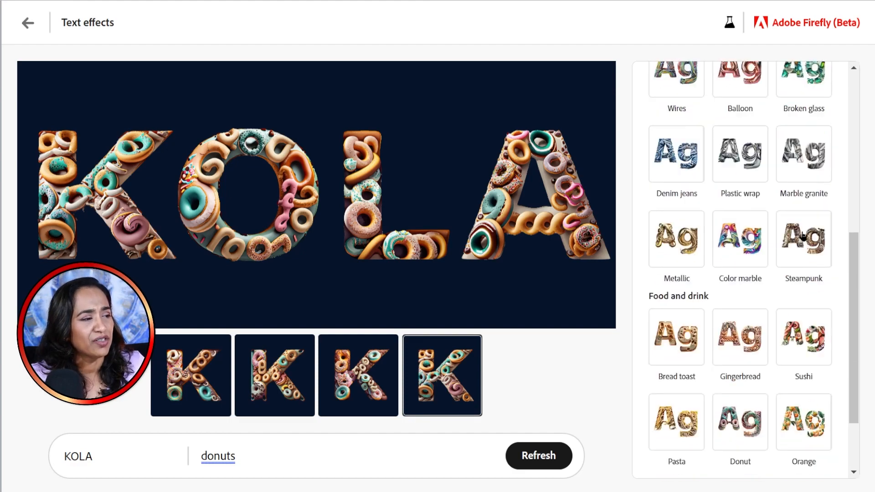
scroll(down, 3)
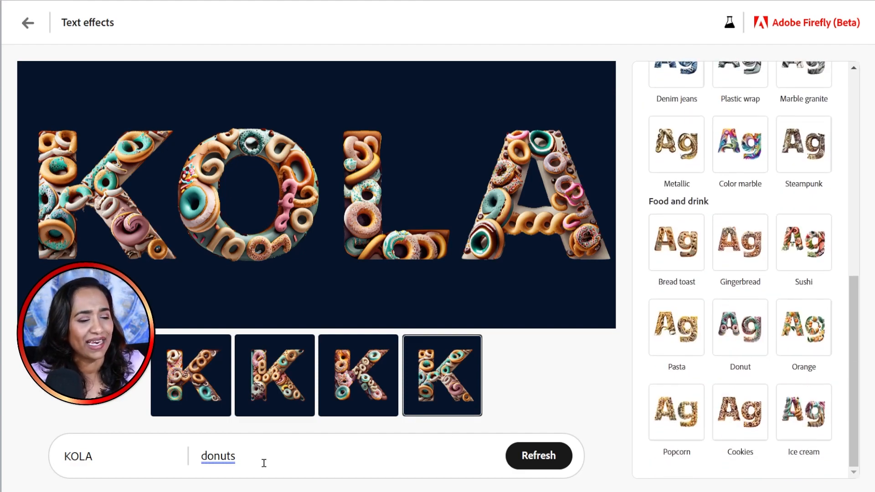
double_click(218, 456)
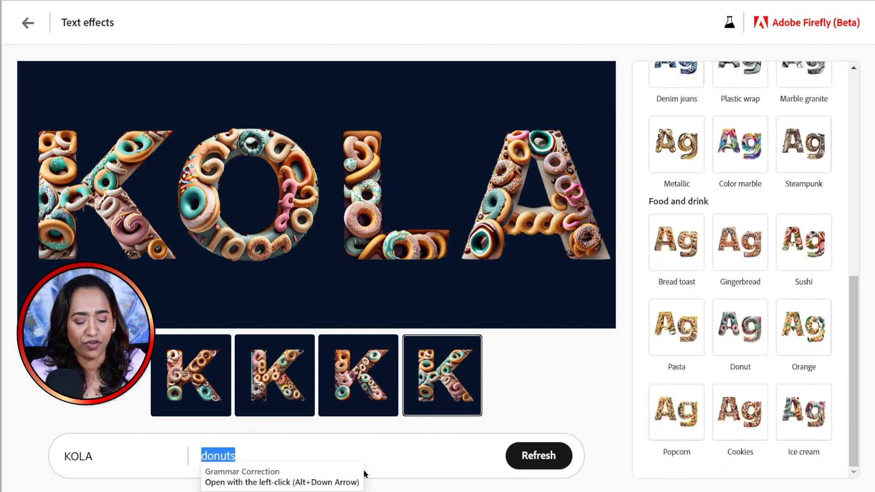
text(blue particle)
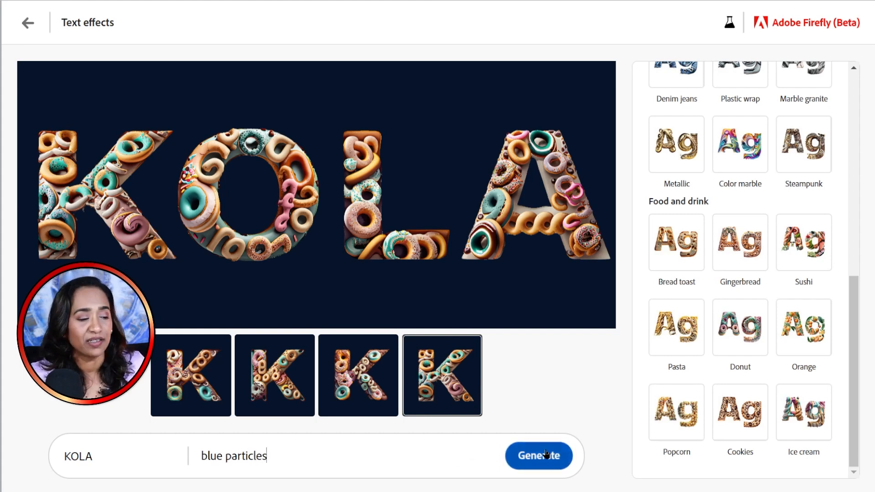
- Complete the prompt as 'blue particles disintegrating' to render KOLA in blue particles
text(disintegrating)
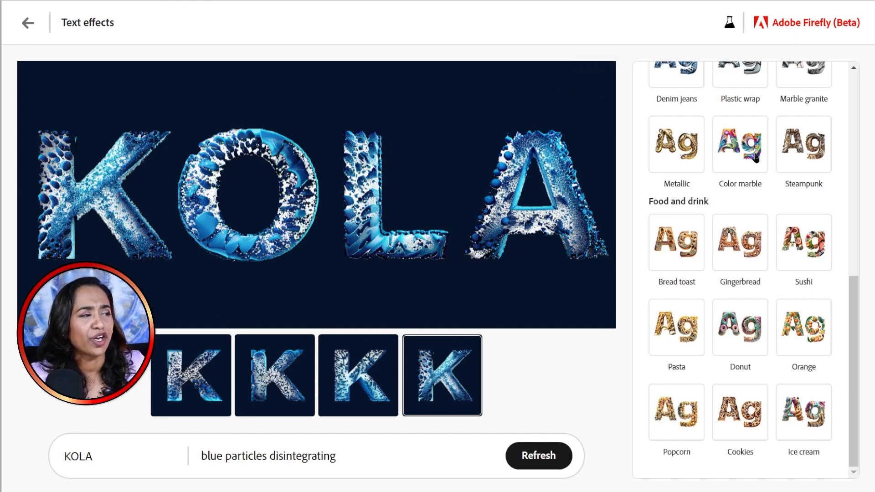
- Return to the Firefly beta home page
click(739, 144)
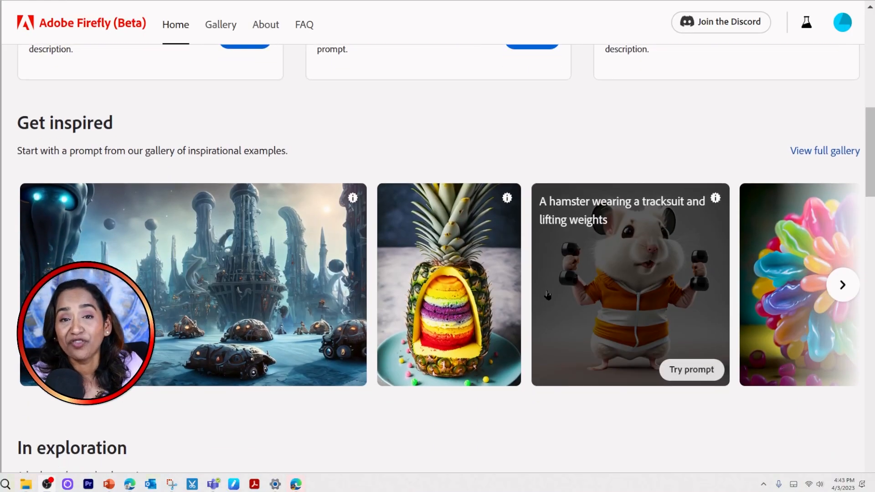
scroll(down, 3)
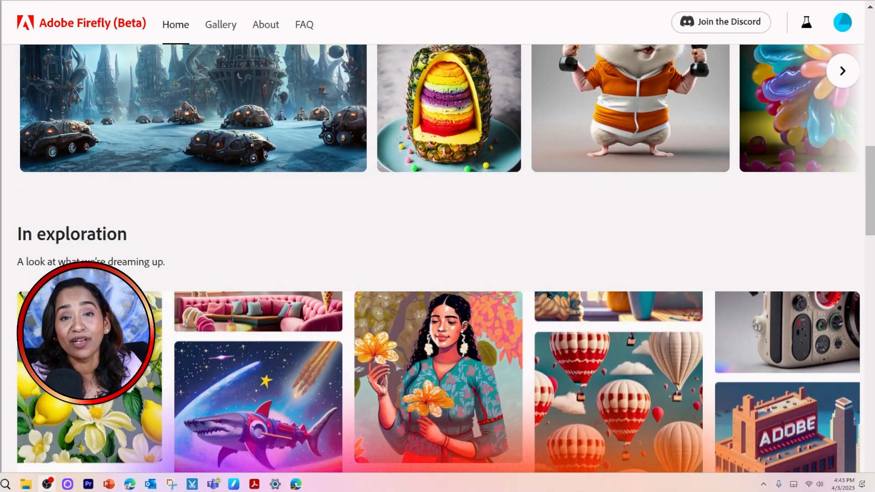
scroll(up, 3)
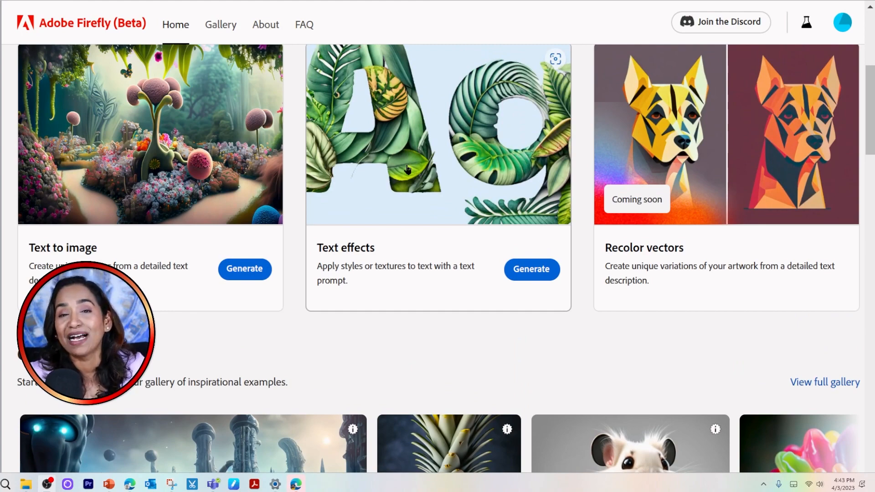
scroll(down, 3)
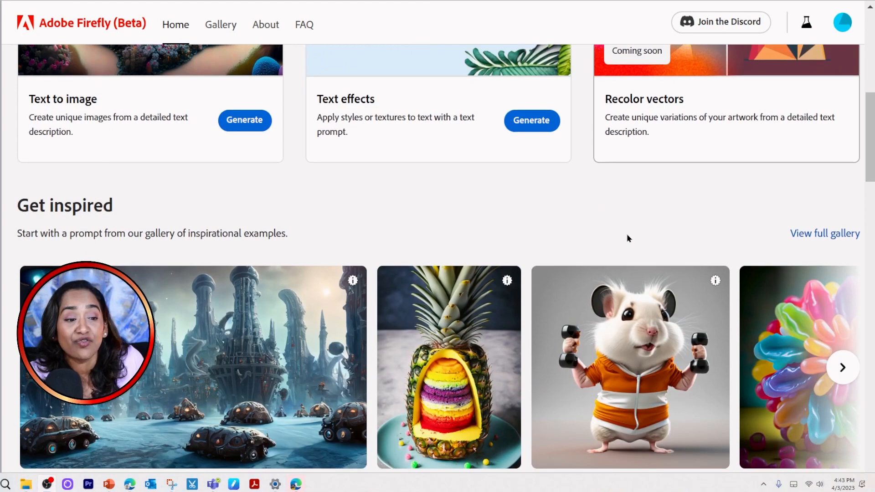
scroll(down, 3)
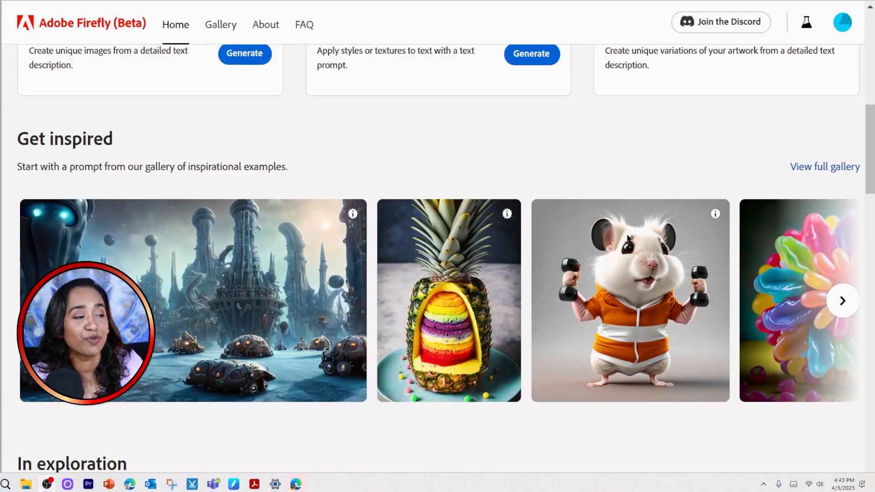
scroll(down, 3)
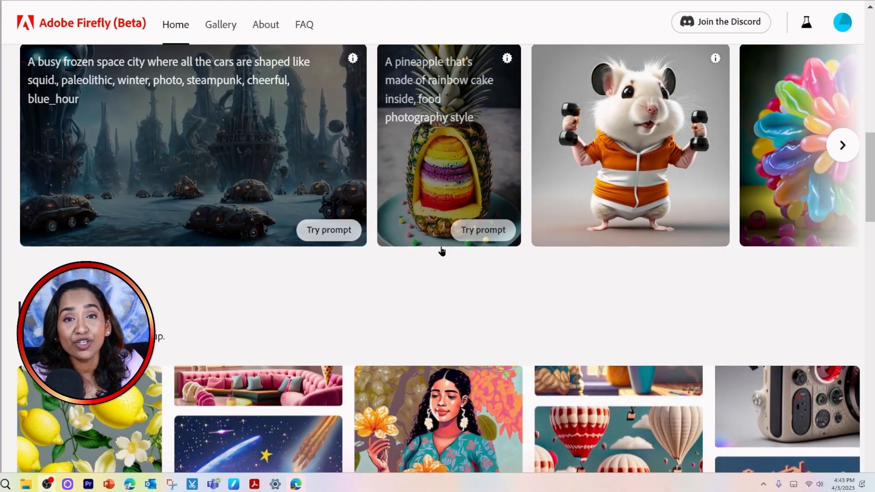
scroll(down, 3)
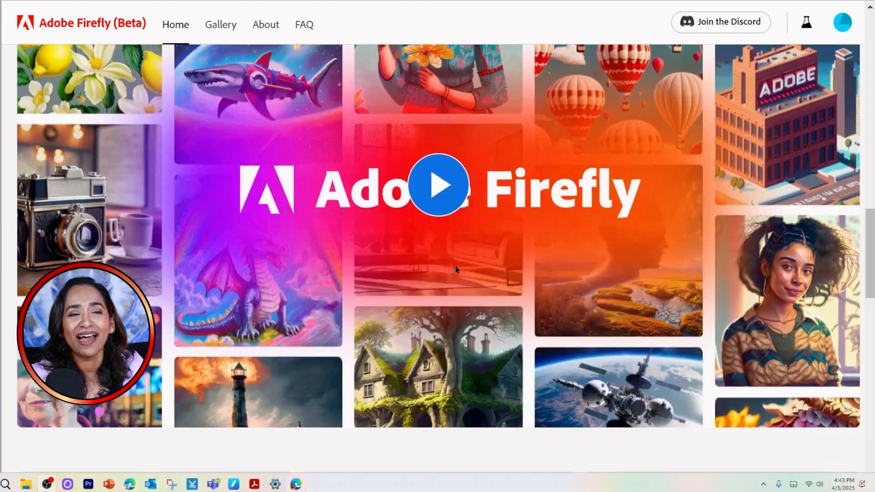
scroll(down, 3)
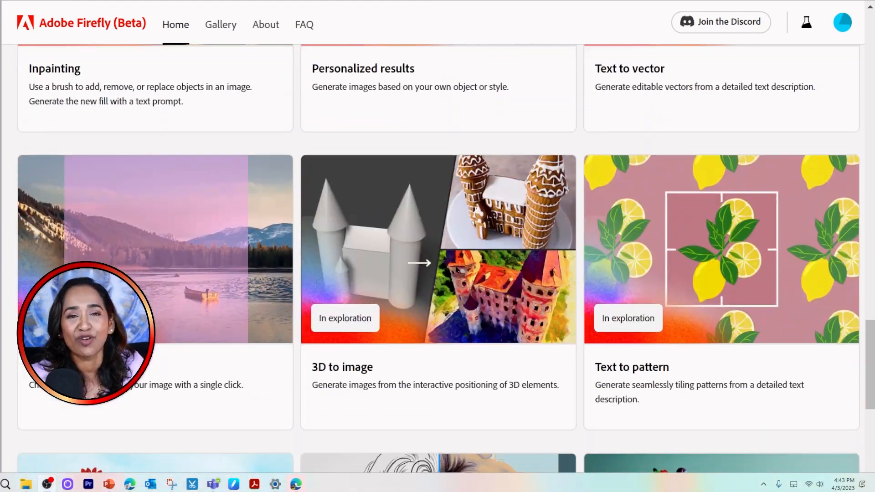
scroll(down, 3)
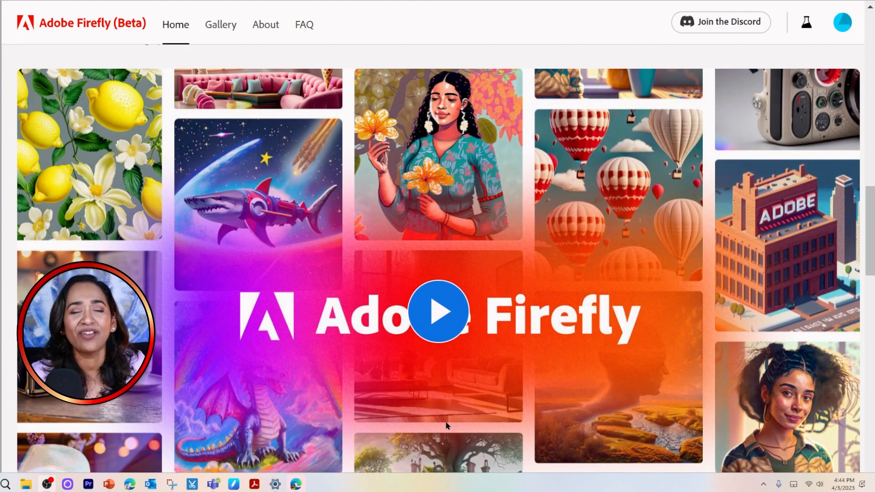
mouse_move(438, 250)
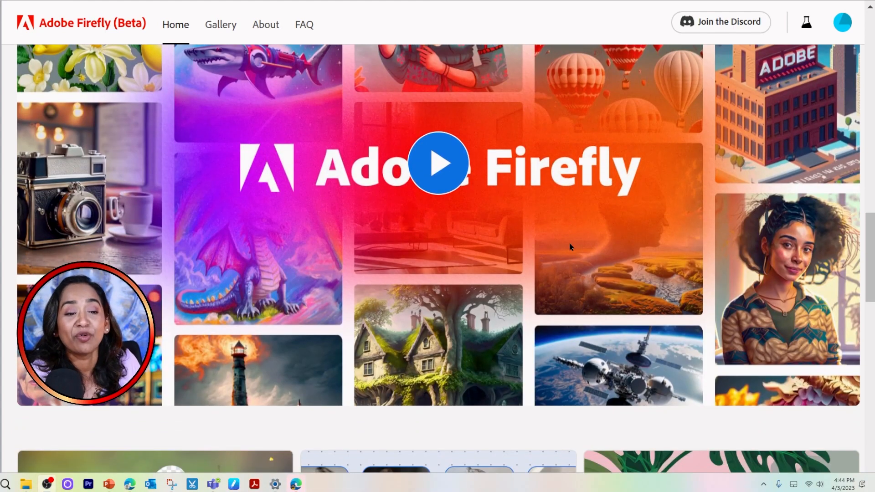
mouse_move(613, 263)
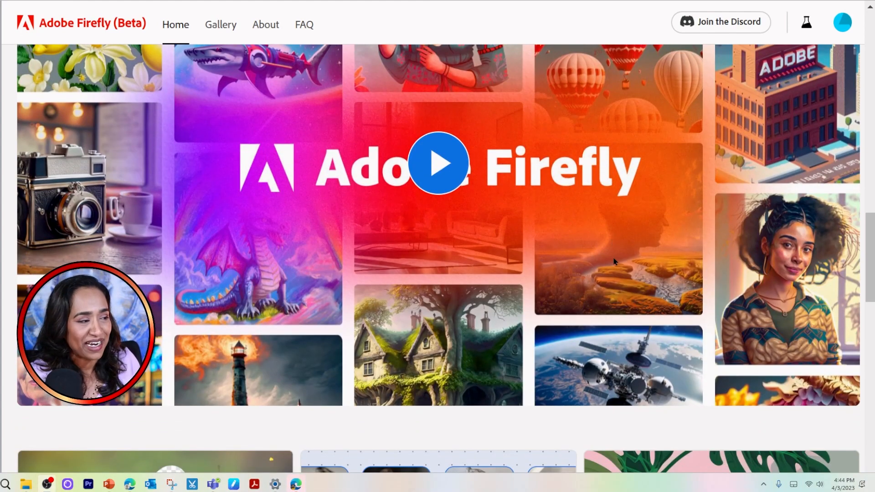